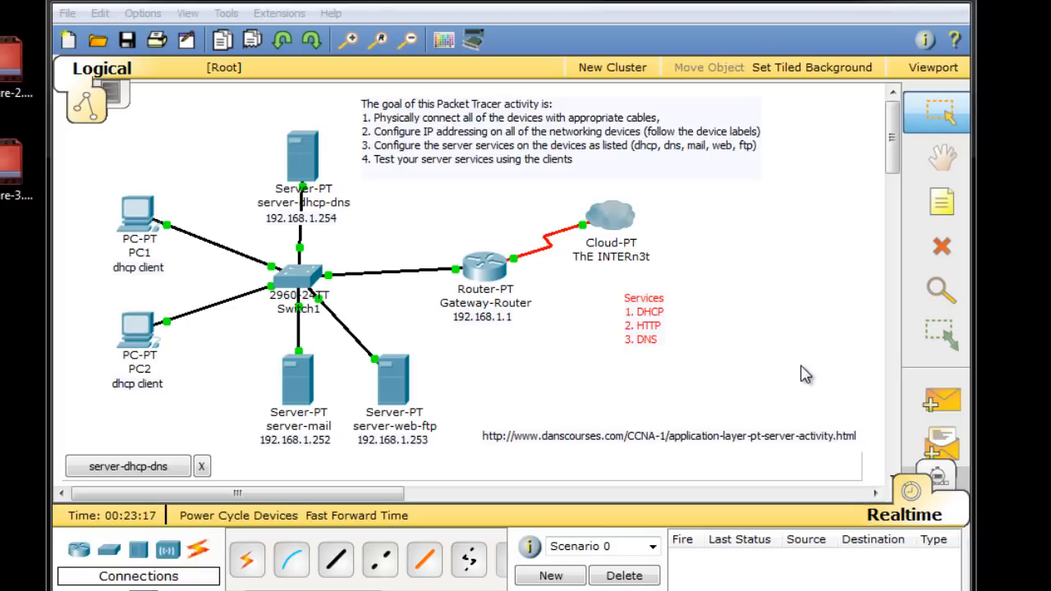
mouse_move(653, 326)
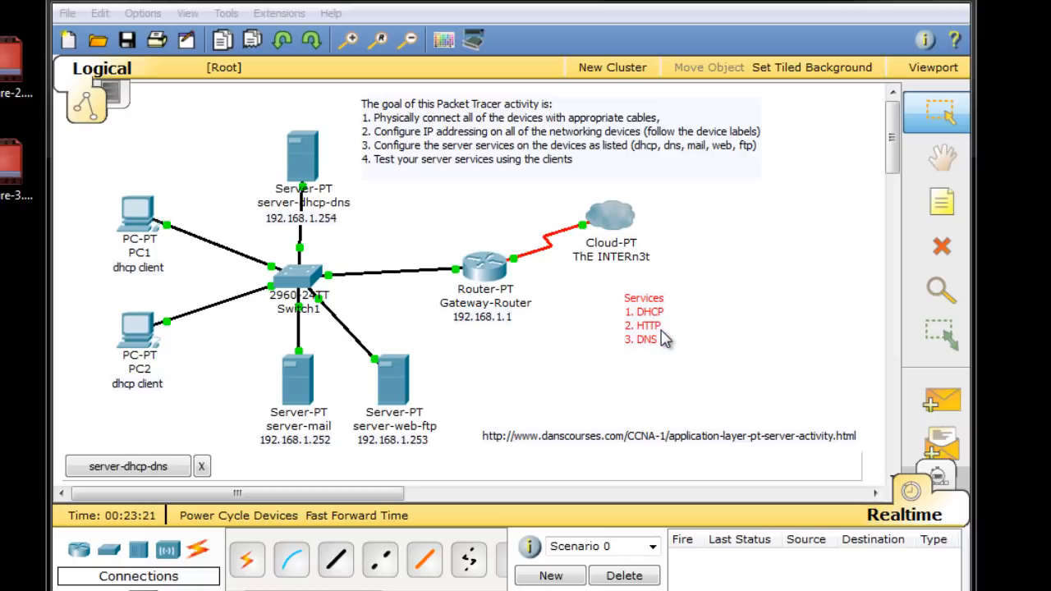
mouse_move(660, 353)
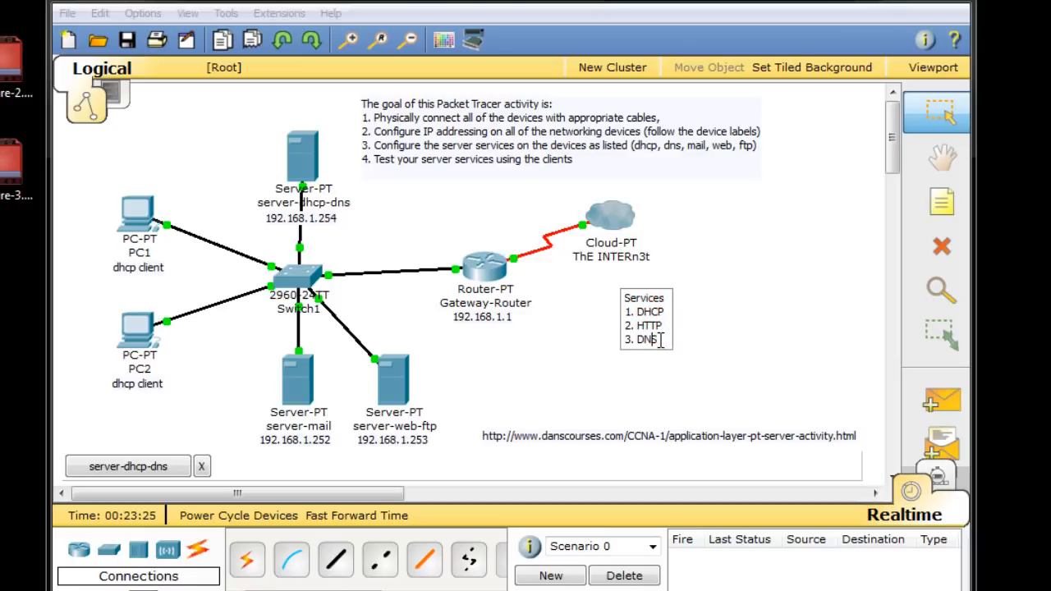
- Add the line '4. FTP' to the Services note after DHCP, HTTP and DNS
type("4")
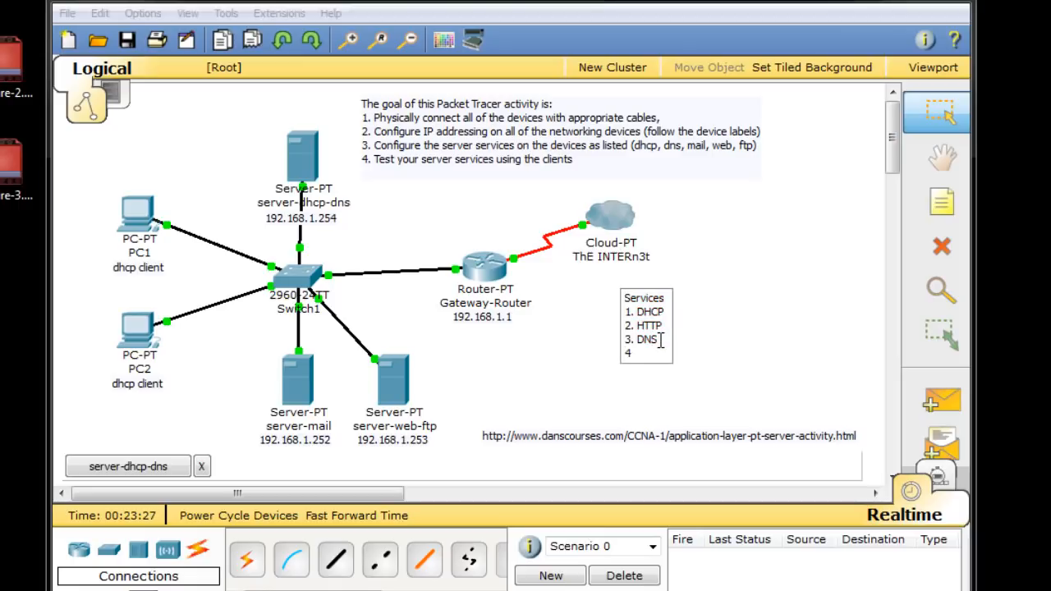
type("FTP")
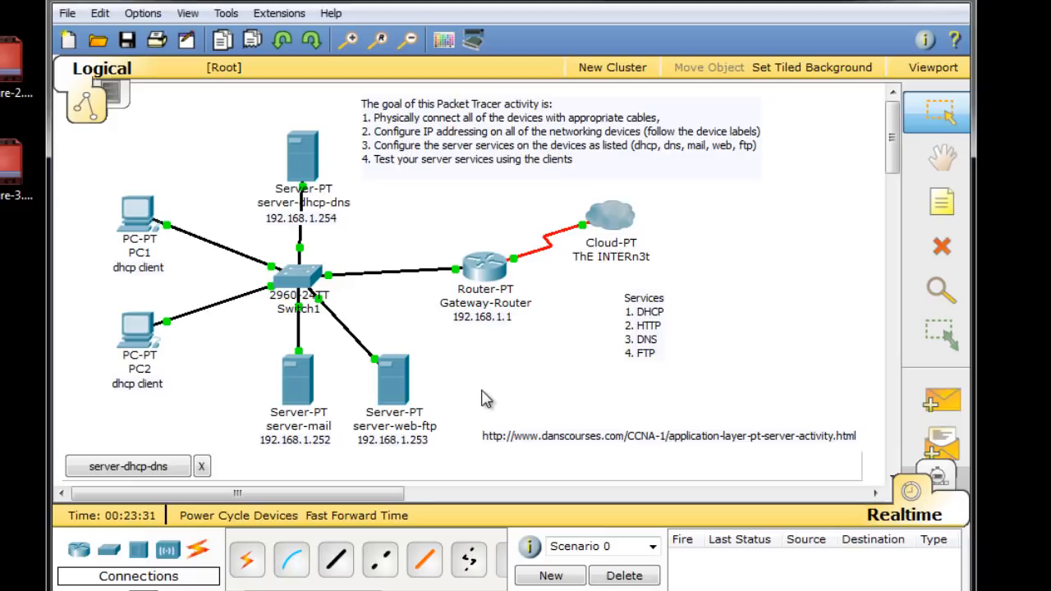
mouse_move(435, 440)
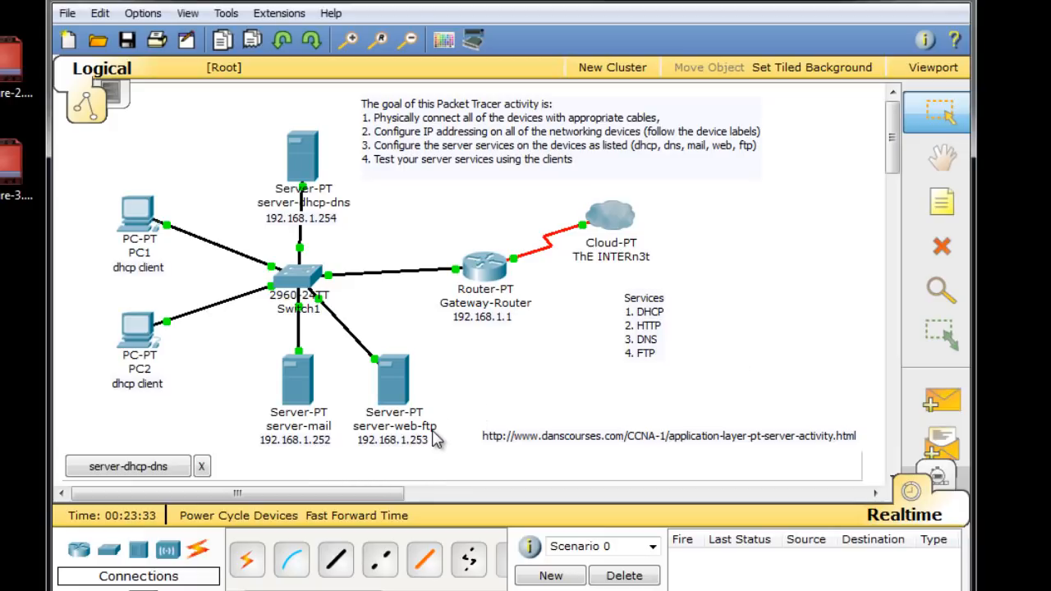
- Show server-web-ftp's FTP service page with the service on and user cisco listed
double_click(394, 378)
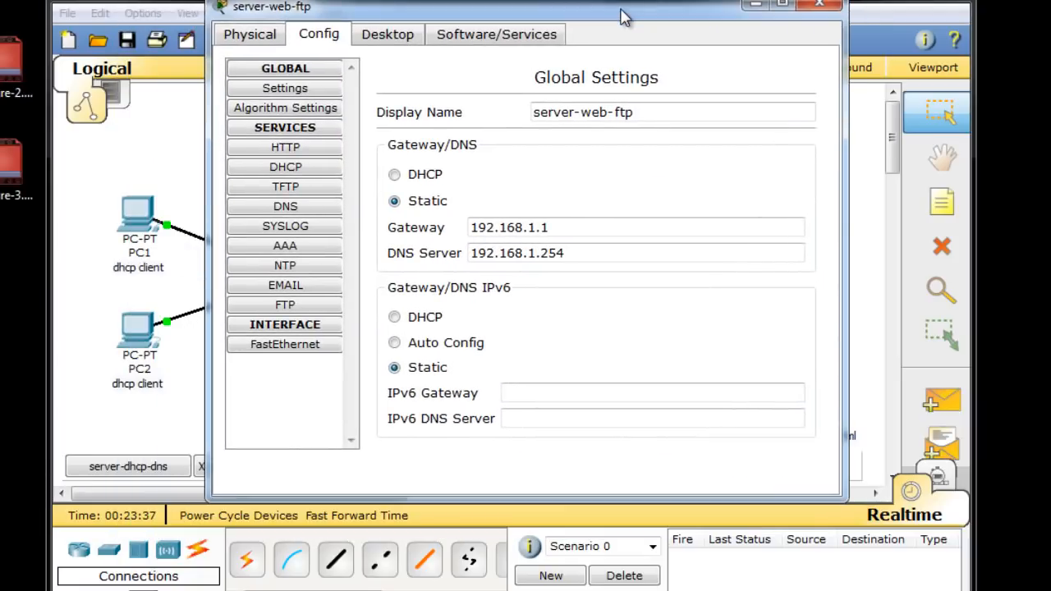
mouse_move(292, 304)
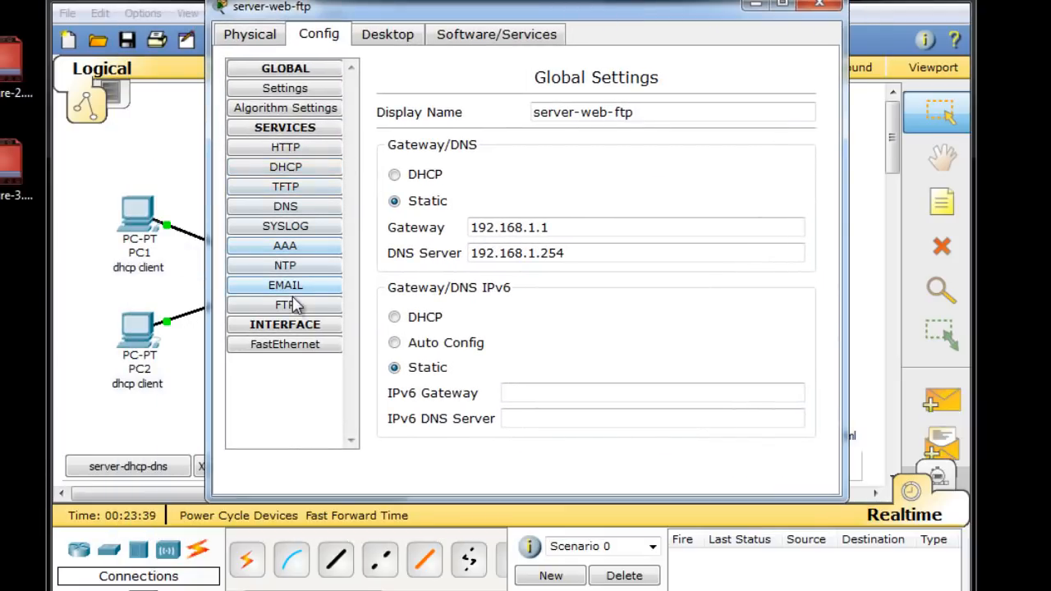
left_click(286, 303)
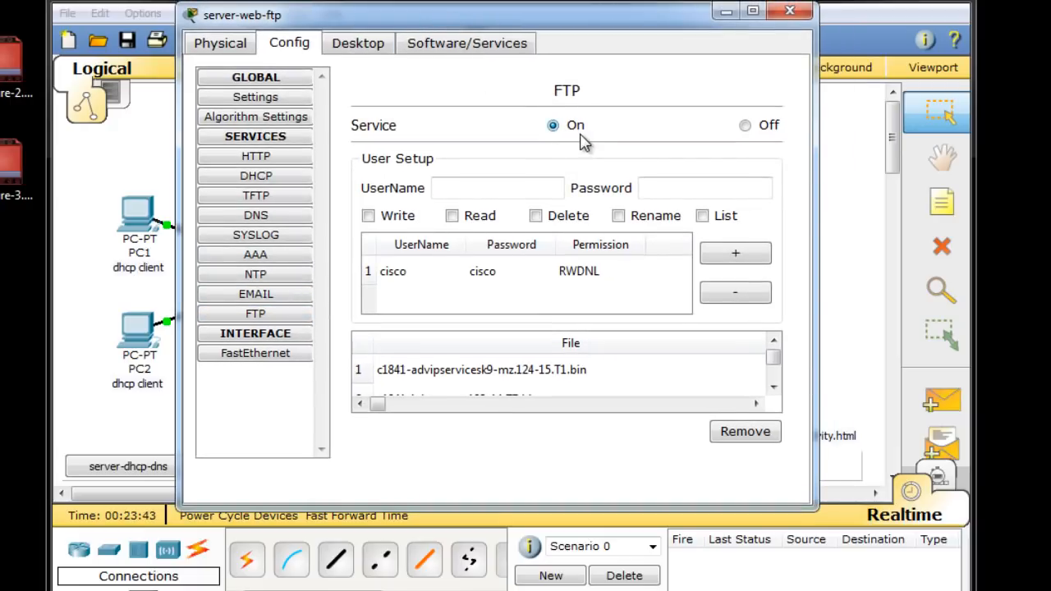
mouse_move(499, 311)
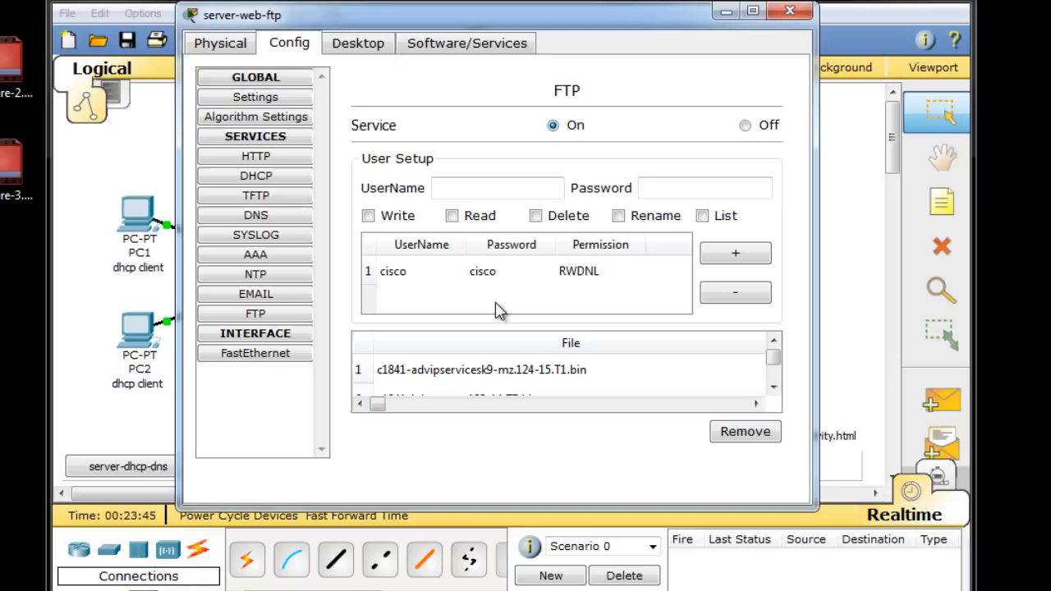
mouse_move(456, 311)
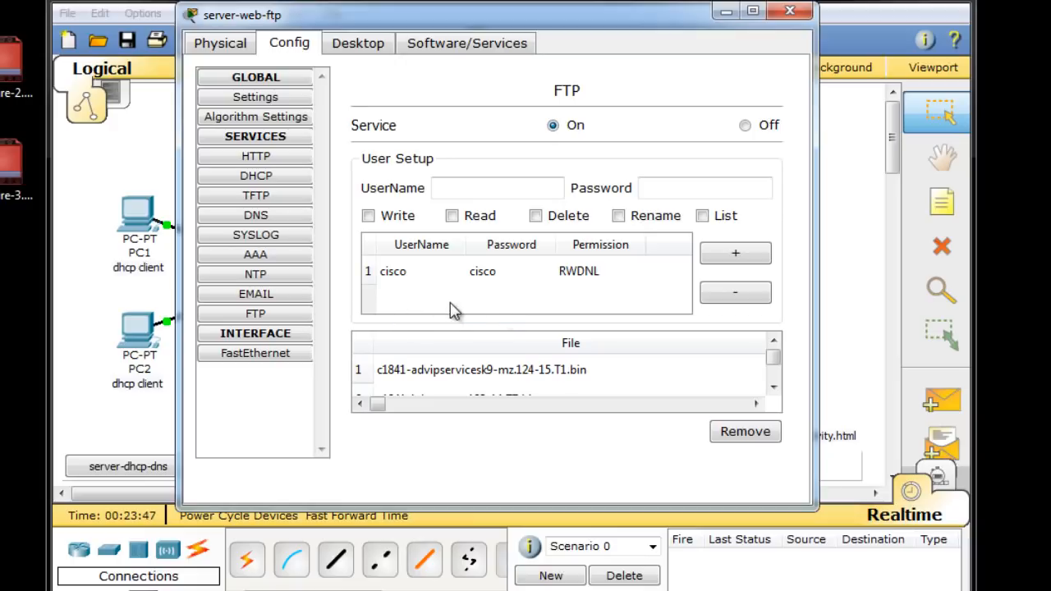
mouse_move(491, 289)
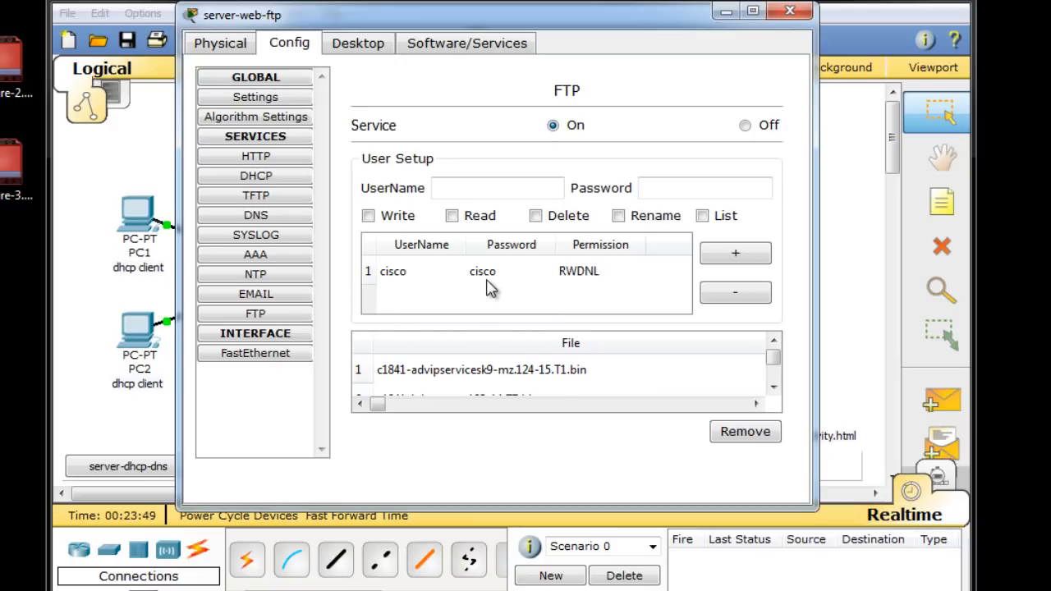
mouse_move(582, 297)
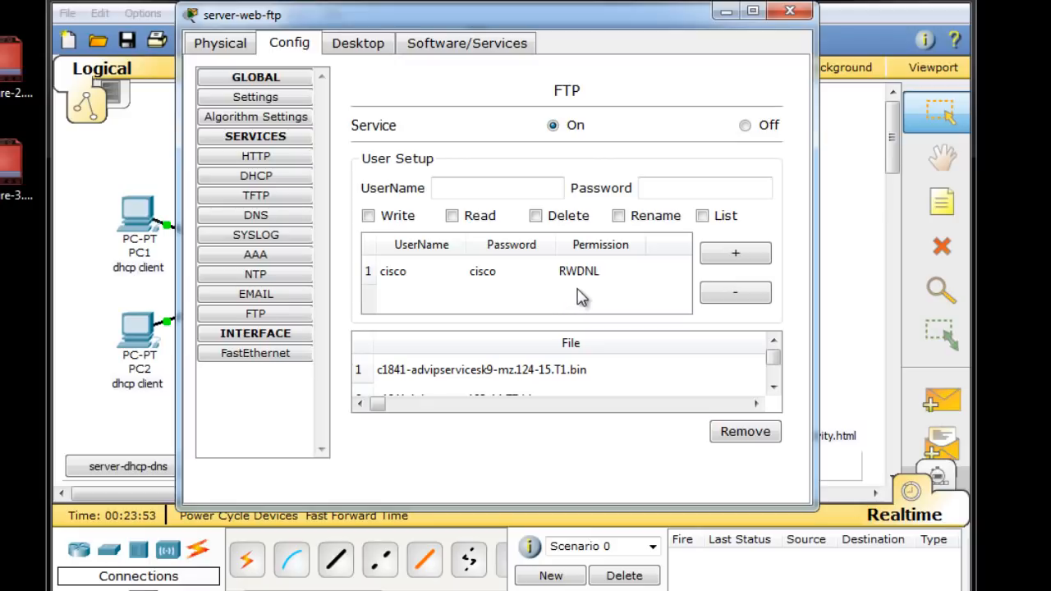
left_click(496, 188)
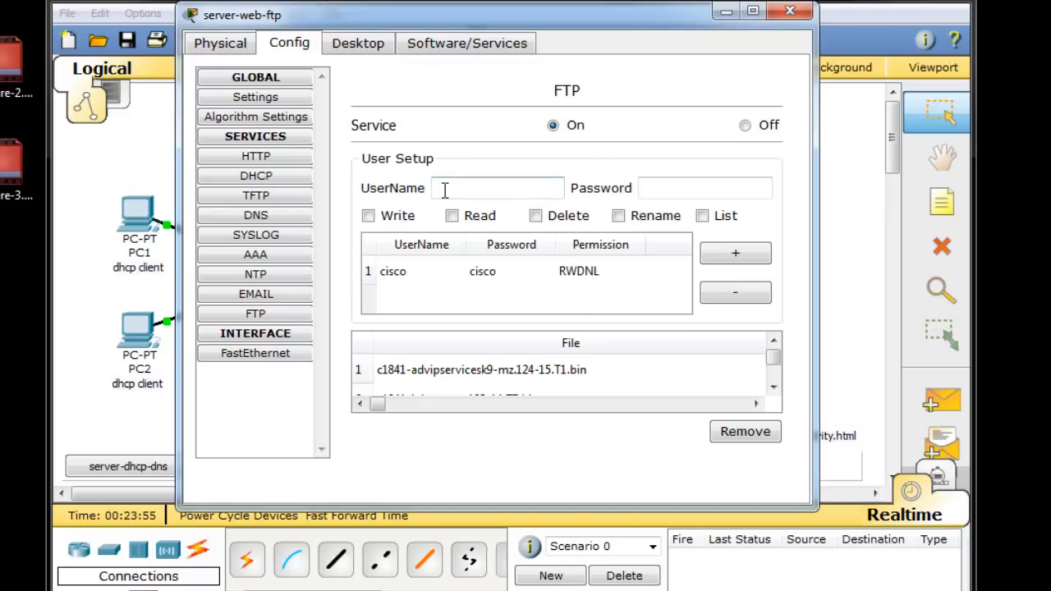
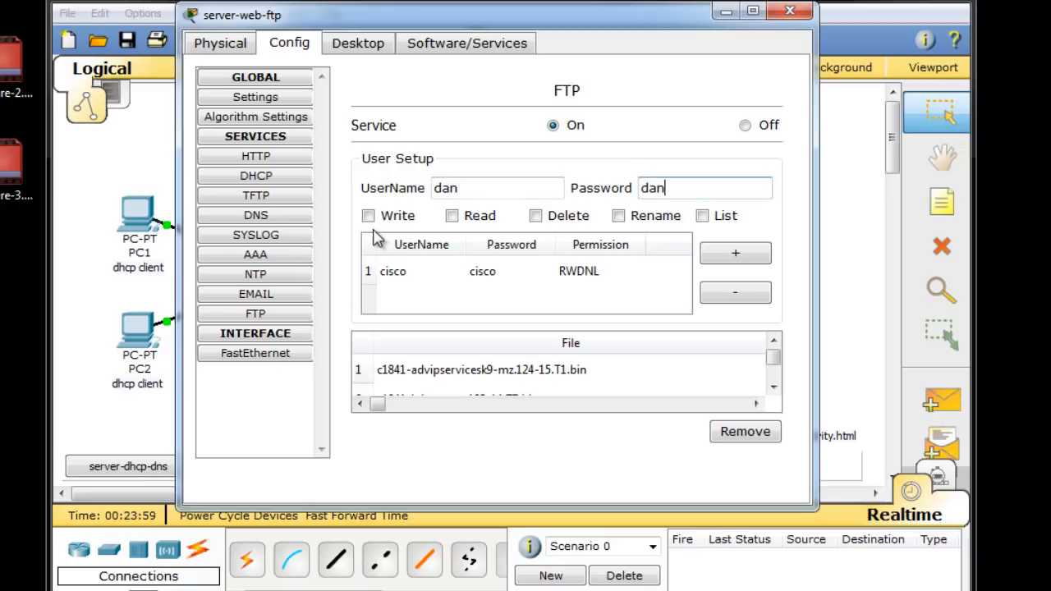
left_click(450, 215)
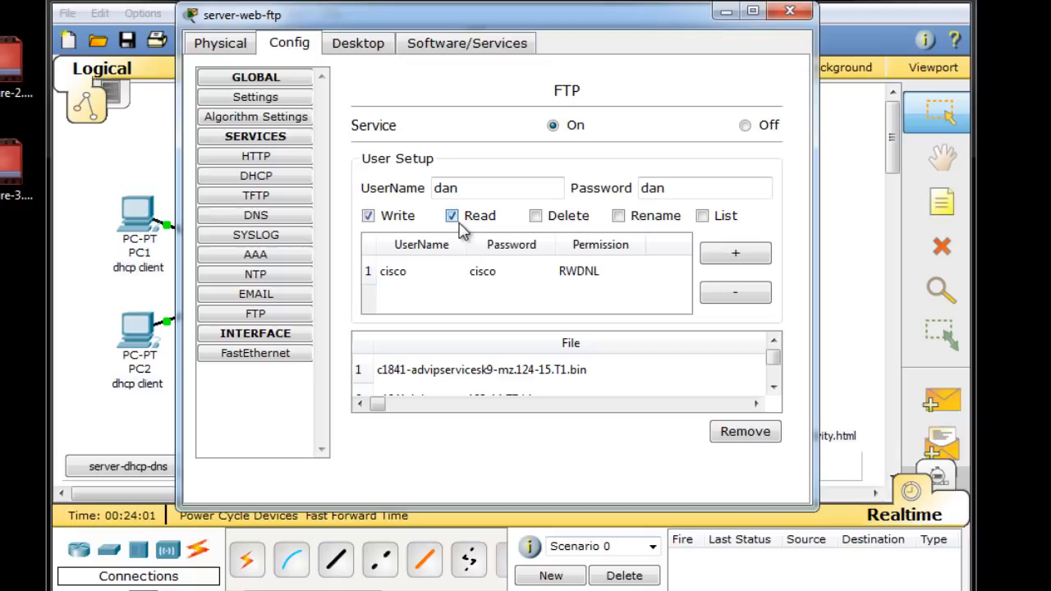
left_click(618, 215)
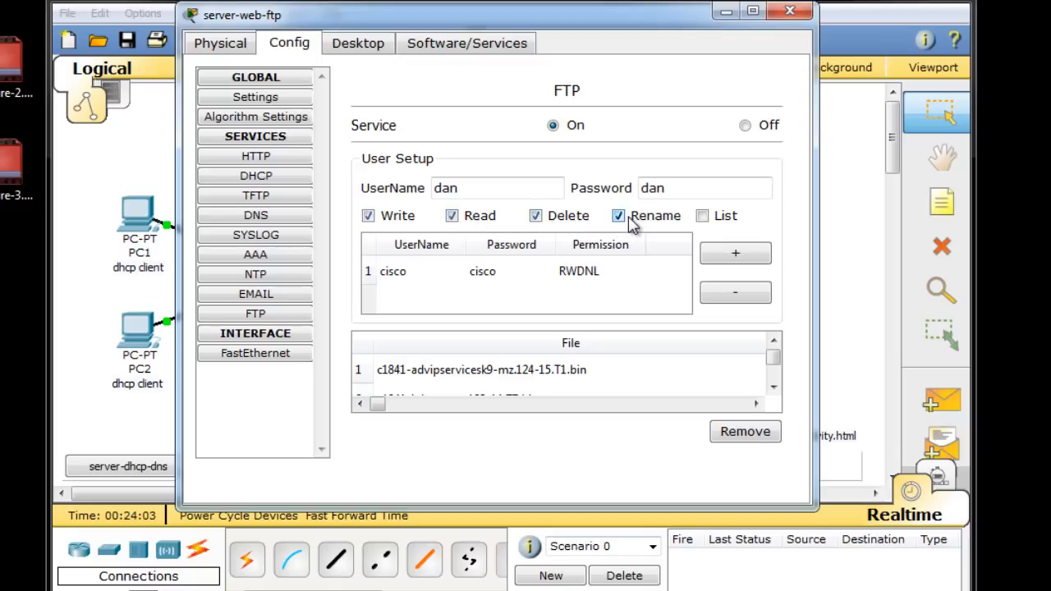
left_click(703, 215)
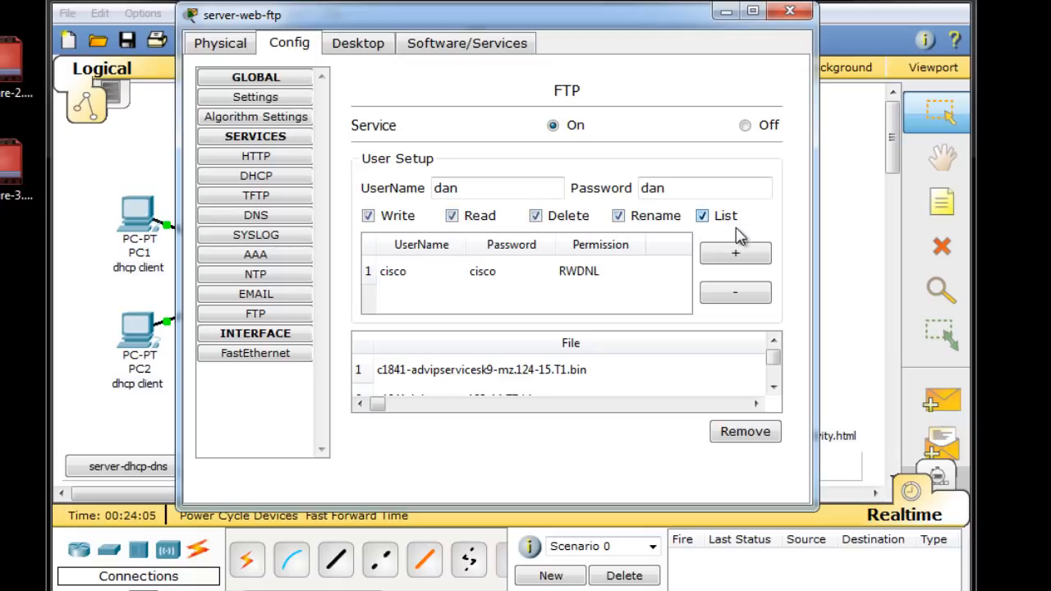
left_click(736, 253)
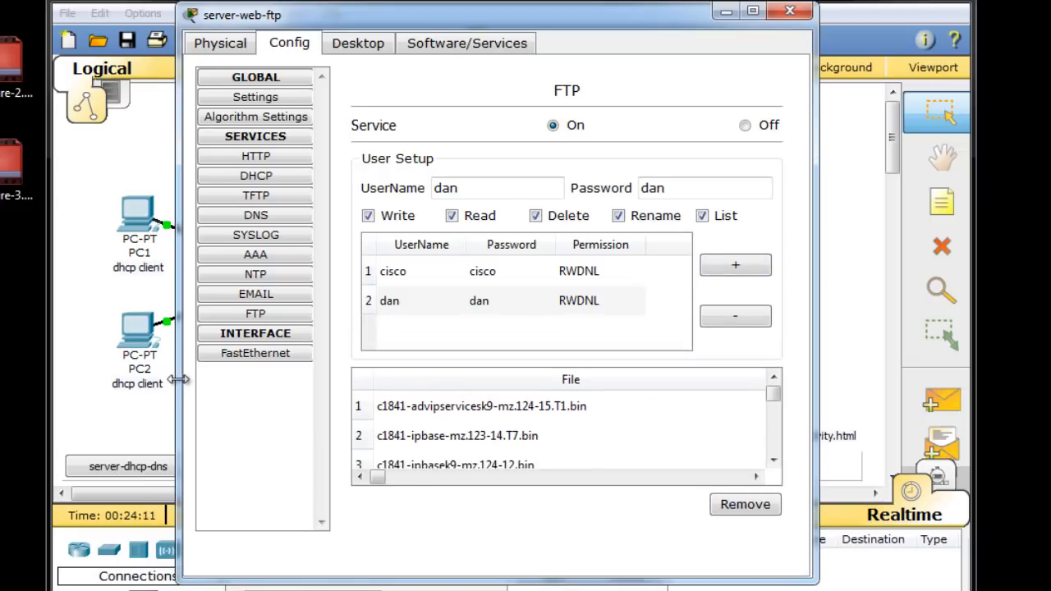
- Browse the server's FTP file list, then close the server-web-ftp window
left_click_drag(243, 14, 224, 15)
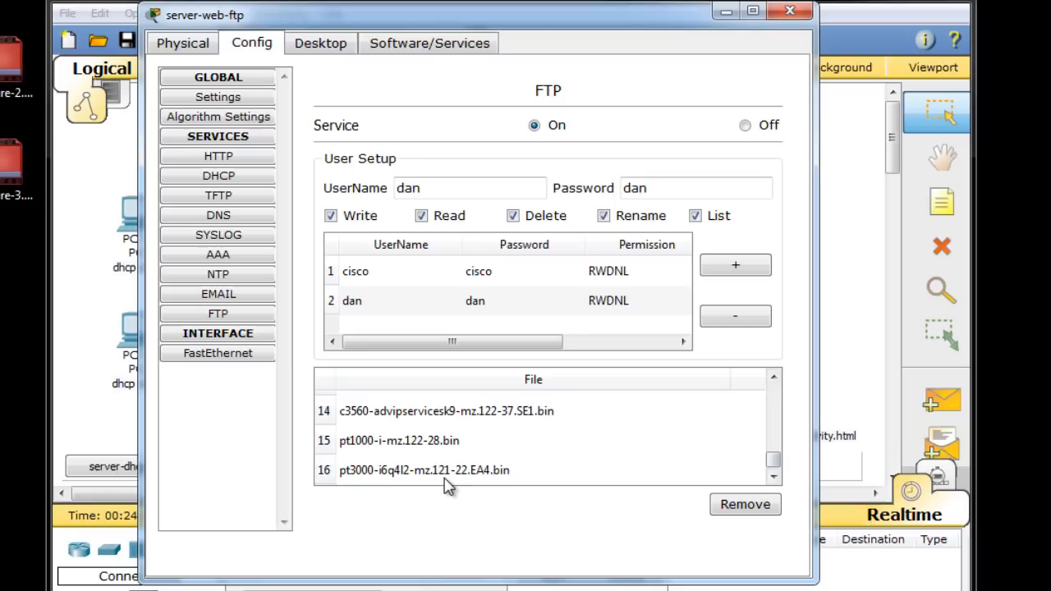
left_click(447, 411)
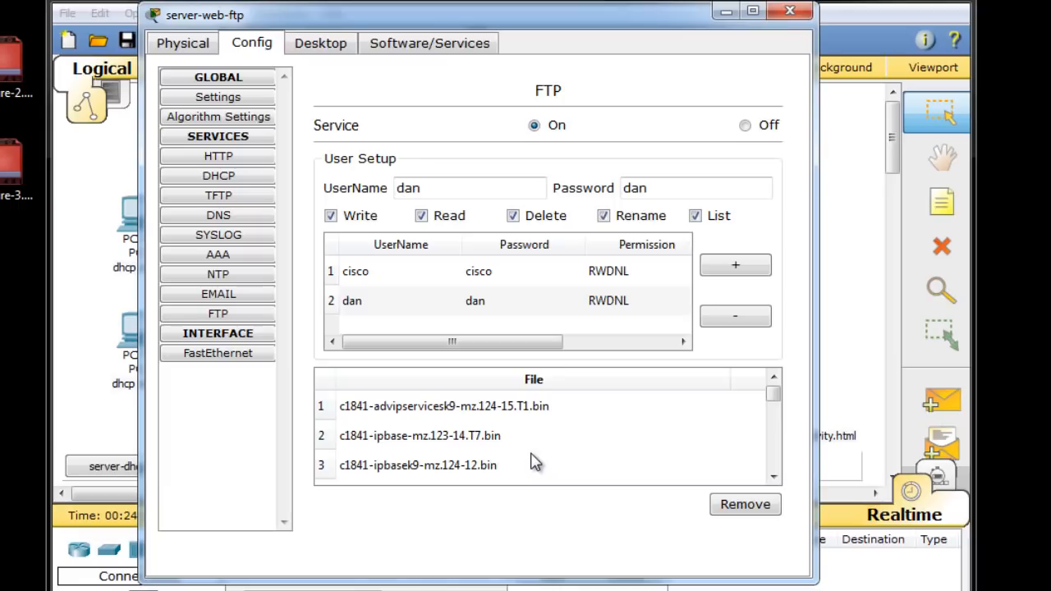
mouse_move(568, 279)
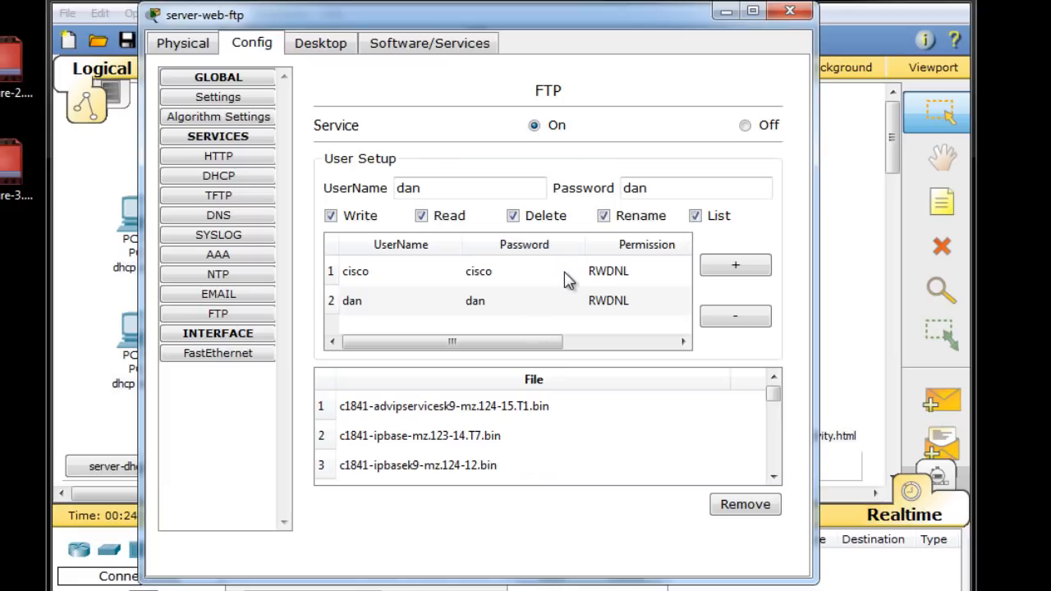
mouse_move(627, 130)
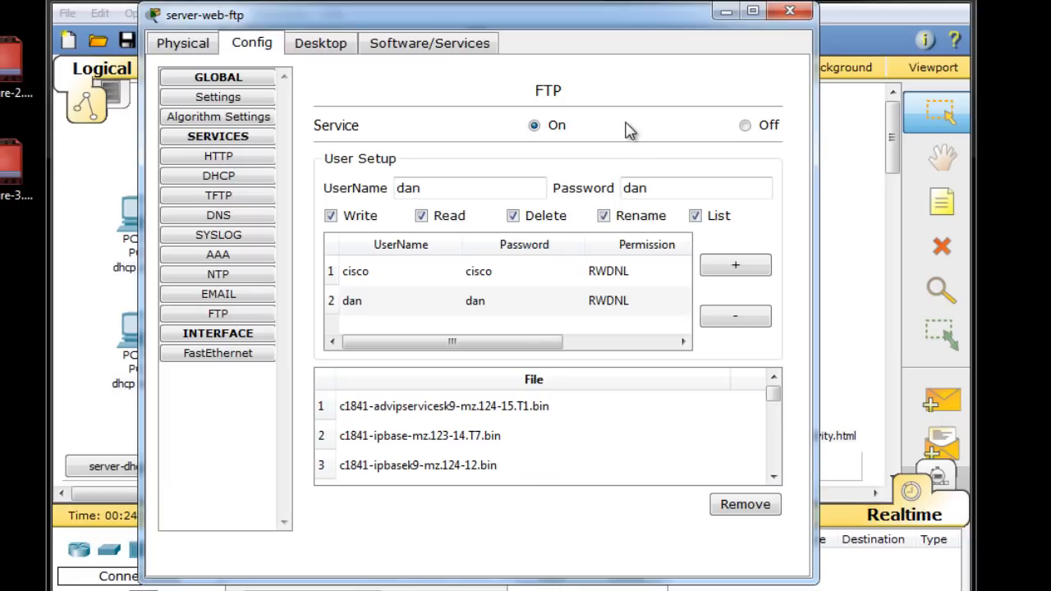
left_click(789, 10)
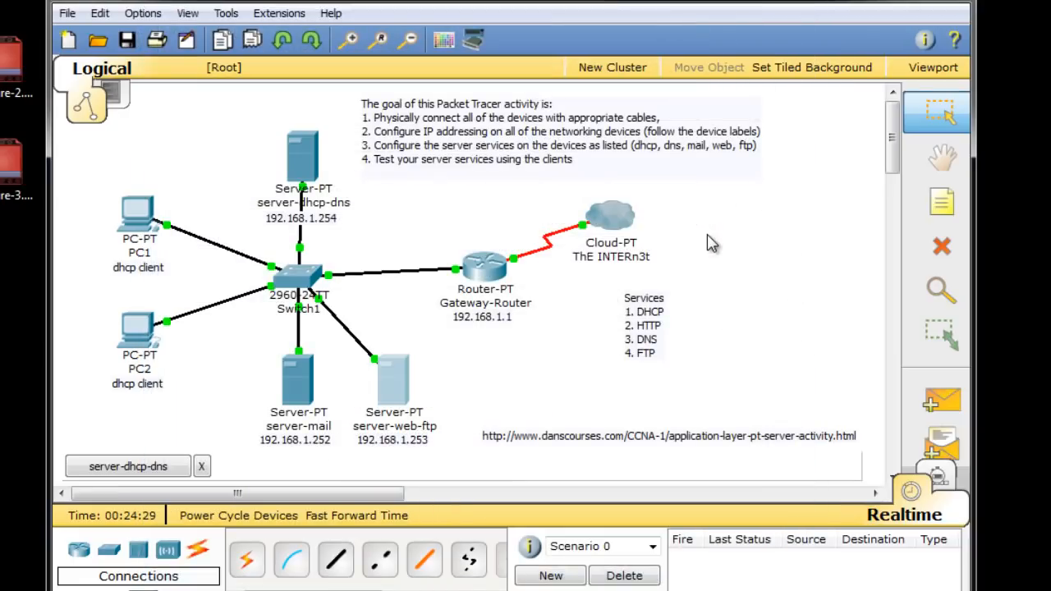
mouse_move(148, 216)
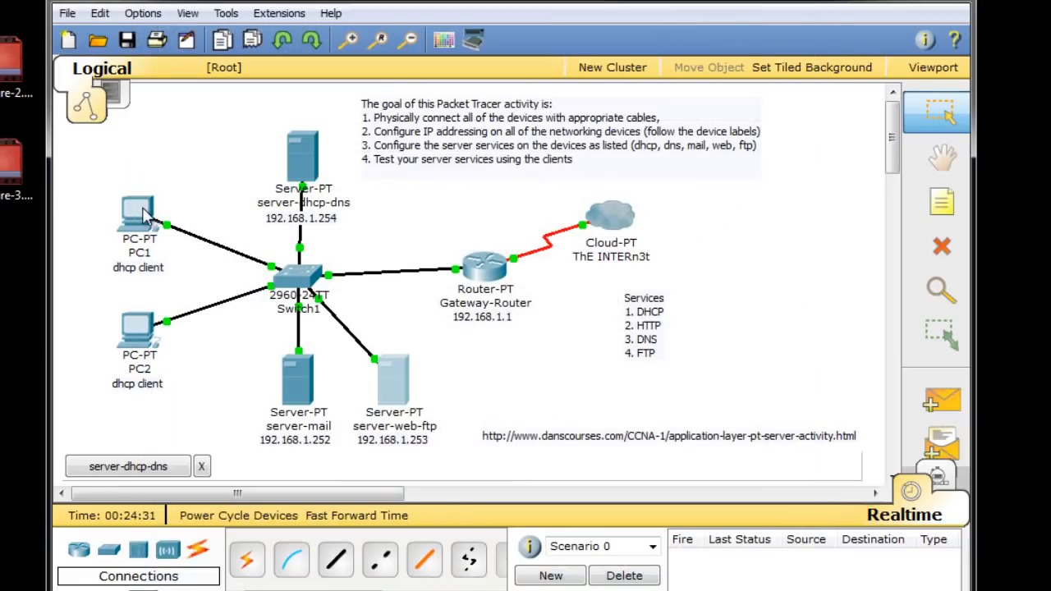
- In PC1's command prompt, quit the earlier nslookup session back to the PC> prompt
double_click(138, 217)
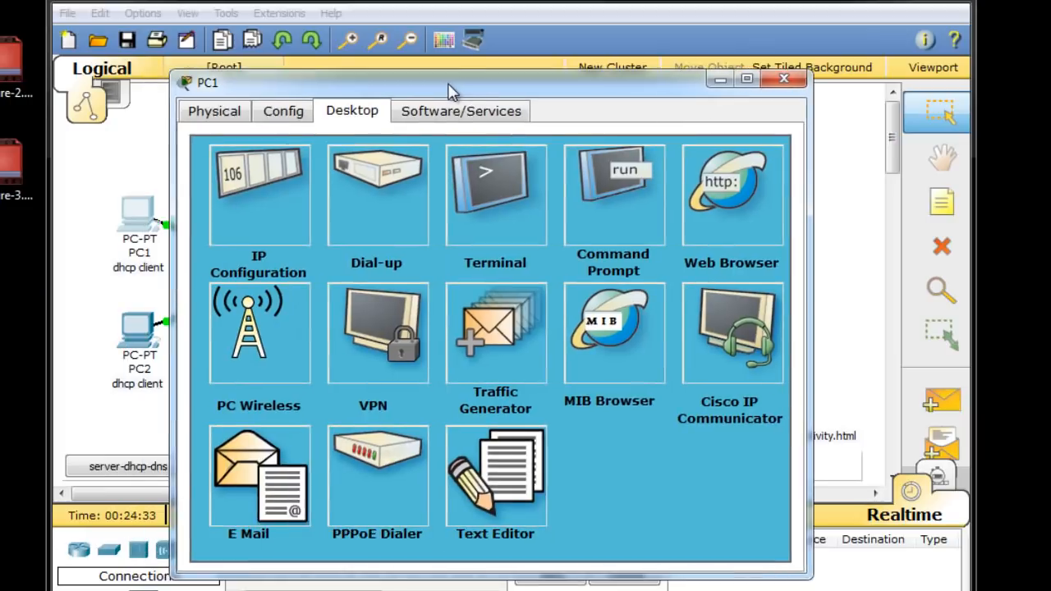
left_click(612, 193)
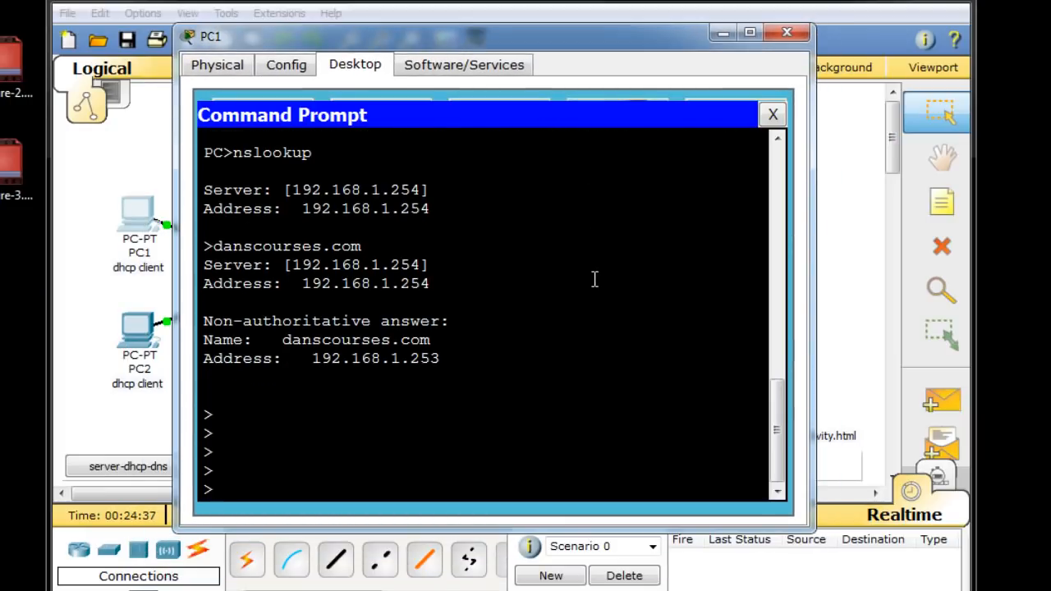
type("quit")
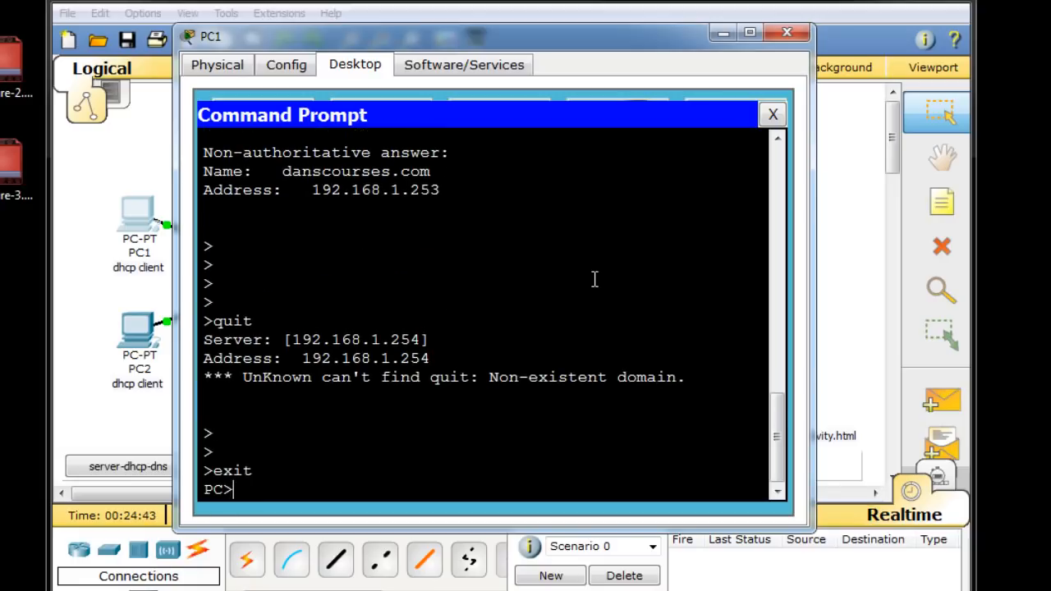
key("enter")
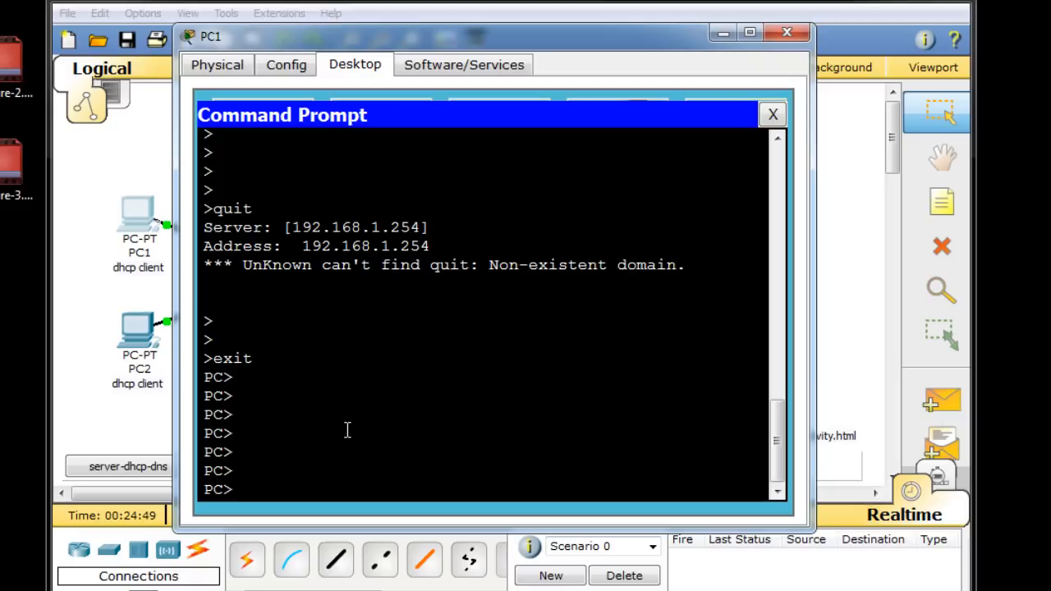
type("ftp")
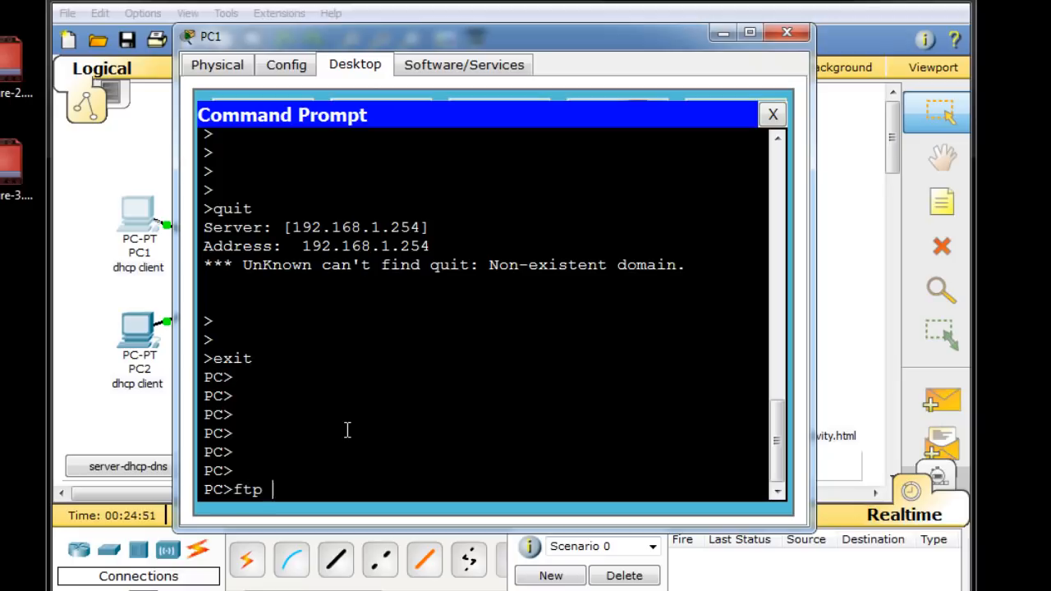
type("192")
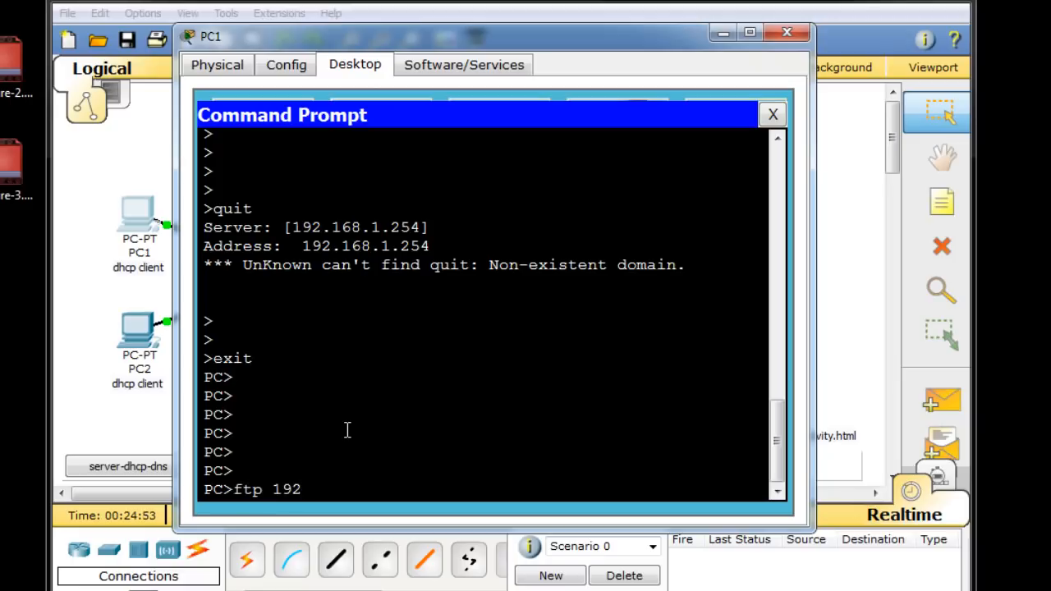
type(".")
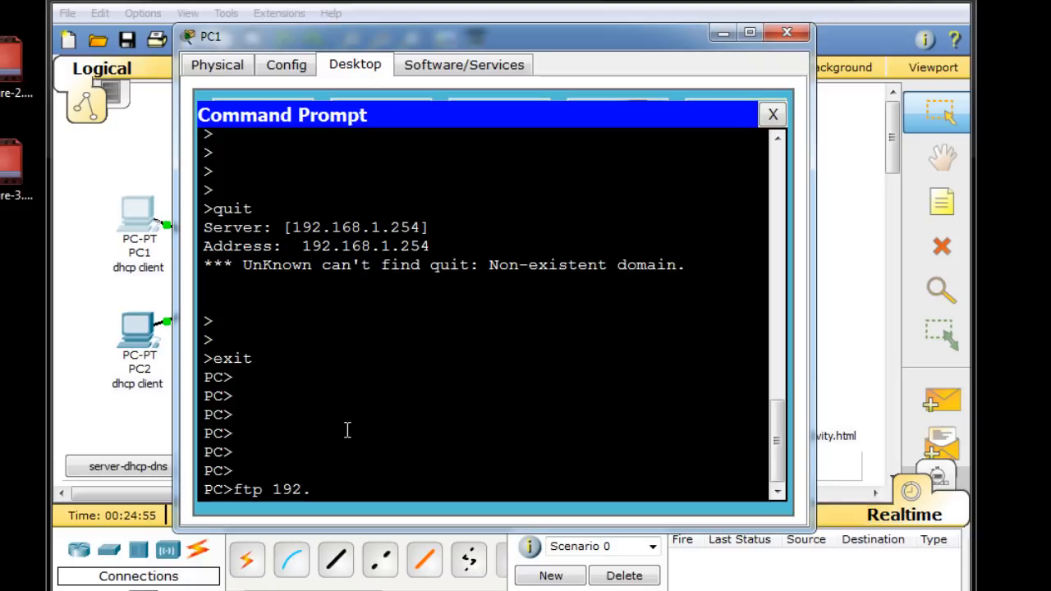
type("168.1.253")
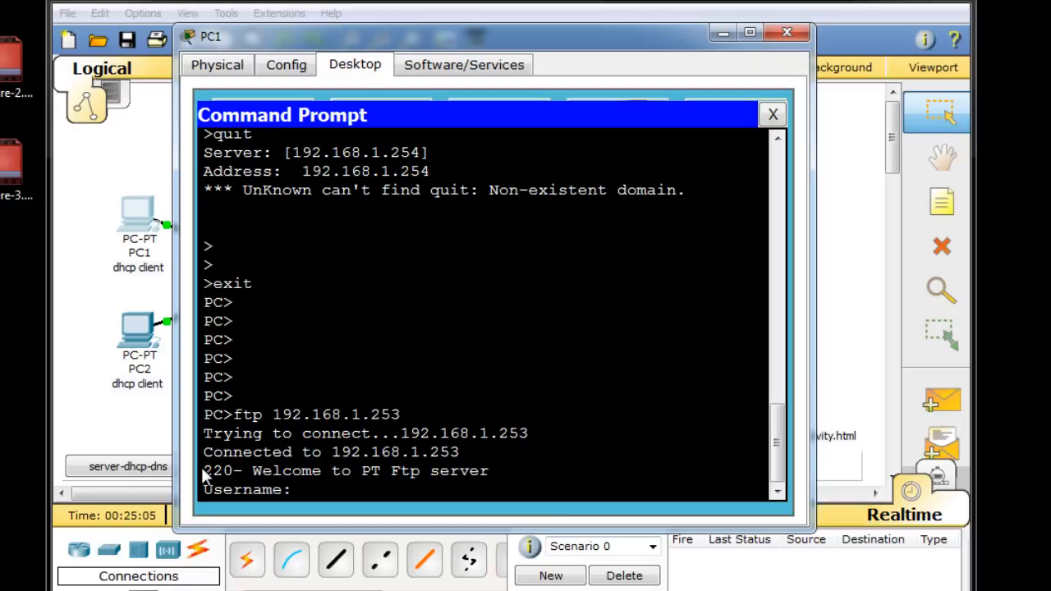
left_click_drag(203, 469, 490, 470)
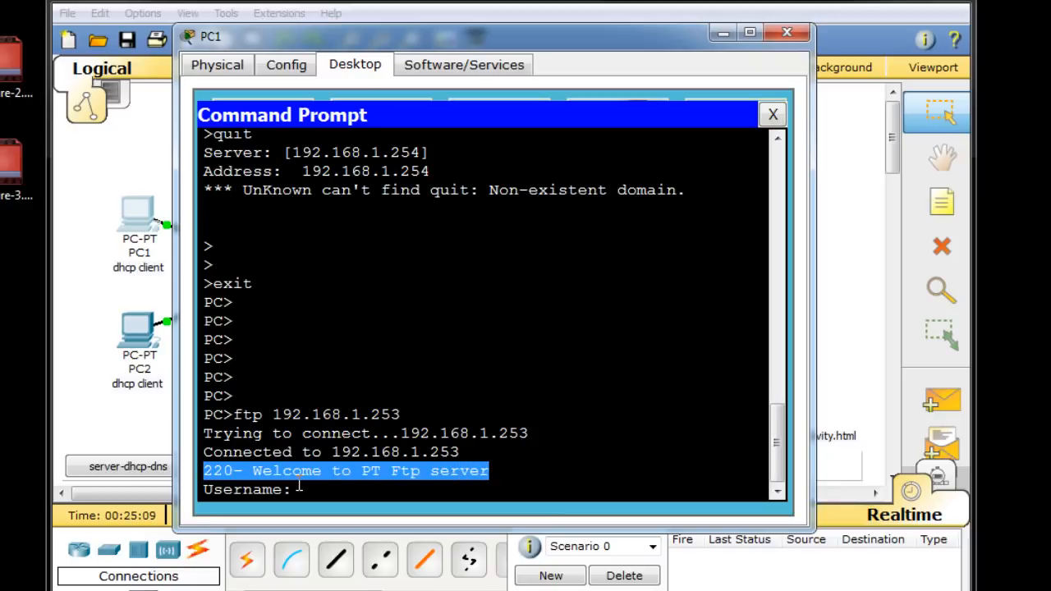
mouse_move(411, 485)
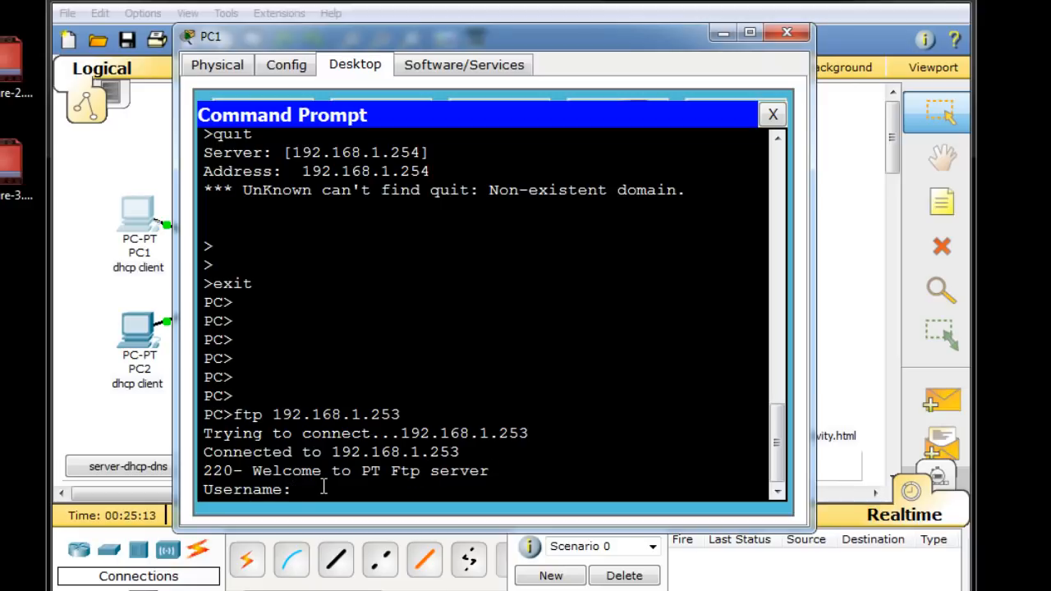
type("dan")
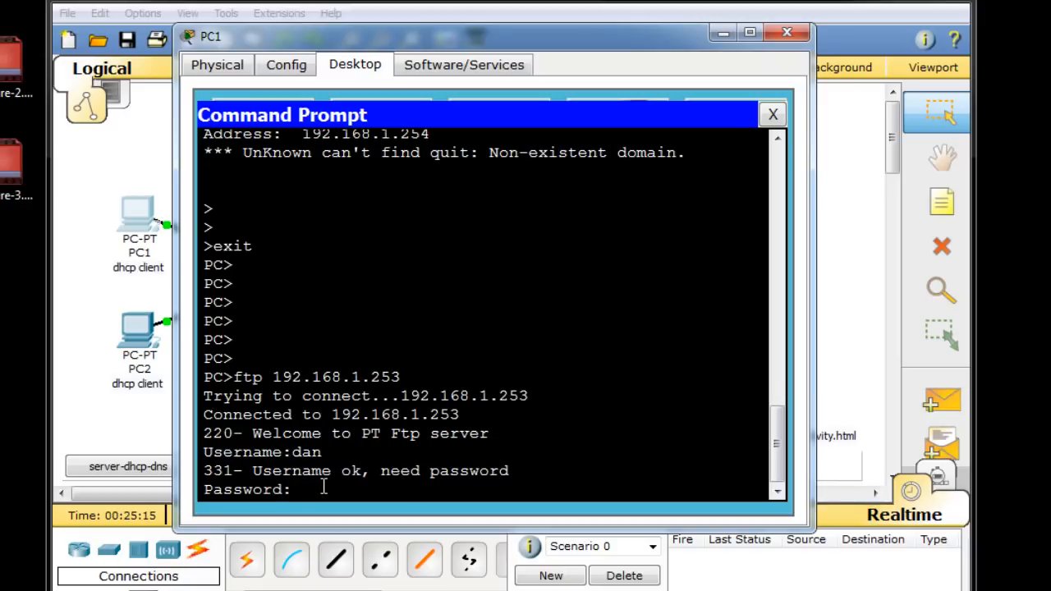
key("enter")
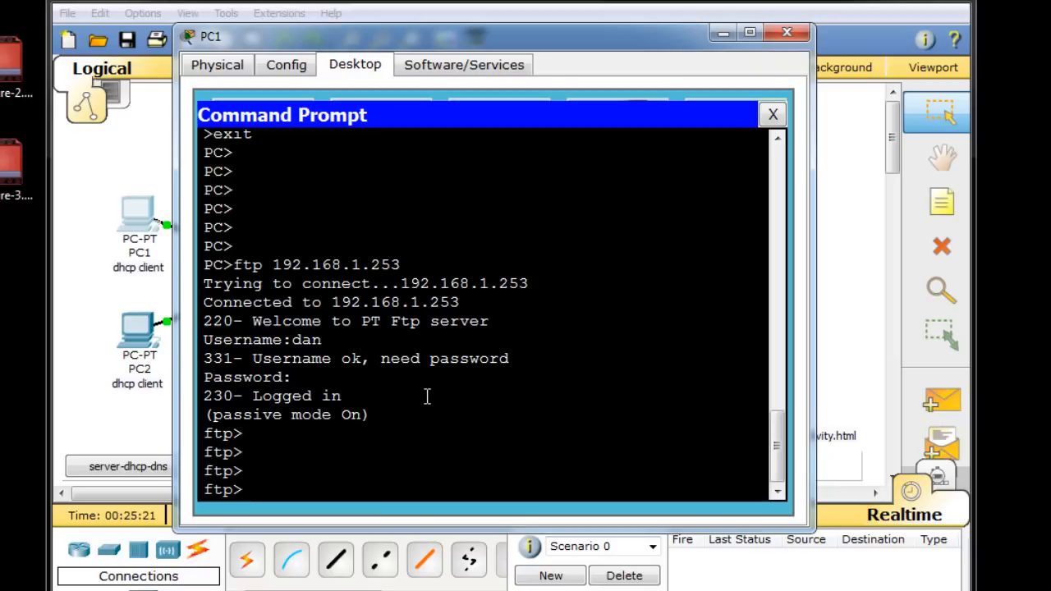
- List the available FTP commands with help and the server's files with dir
type("help")
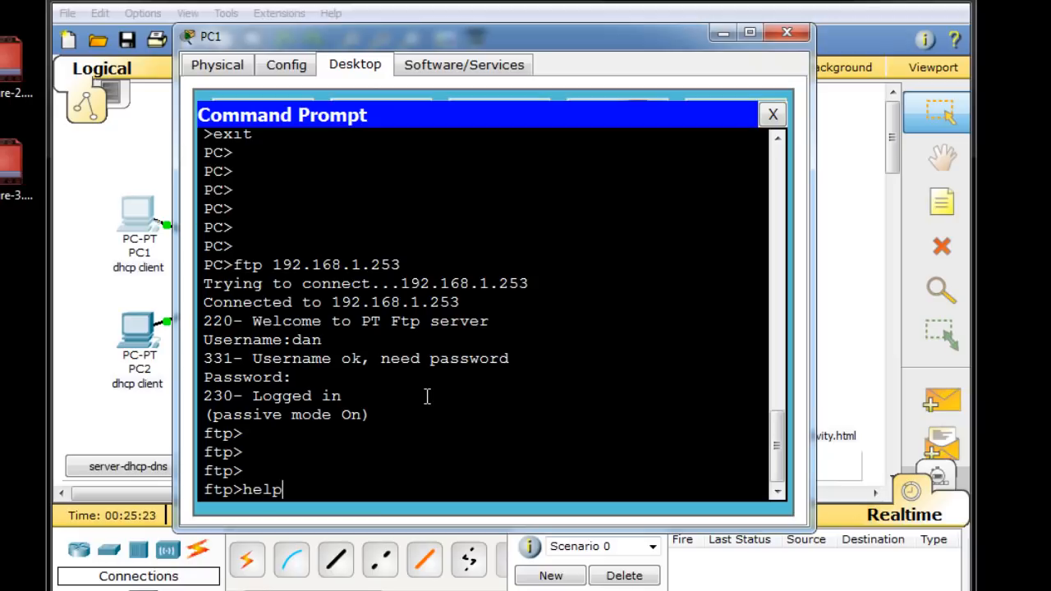
key("enter")
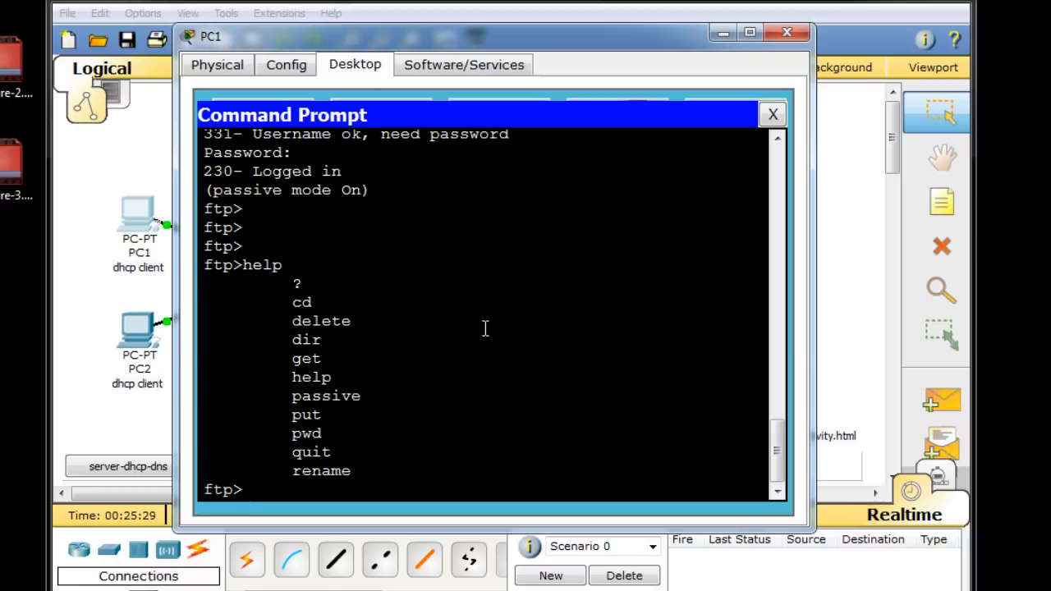
type("dir")
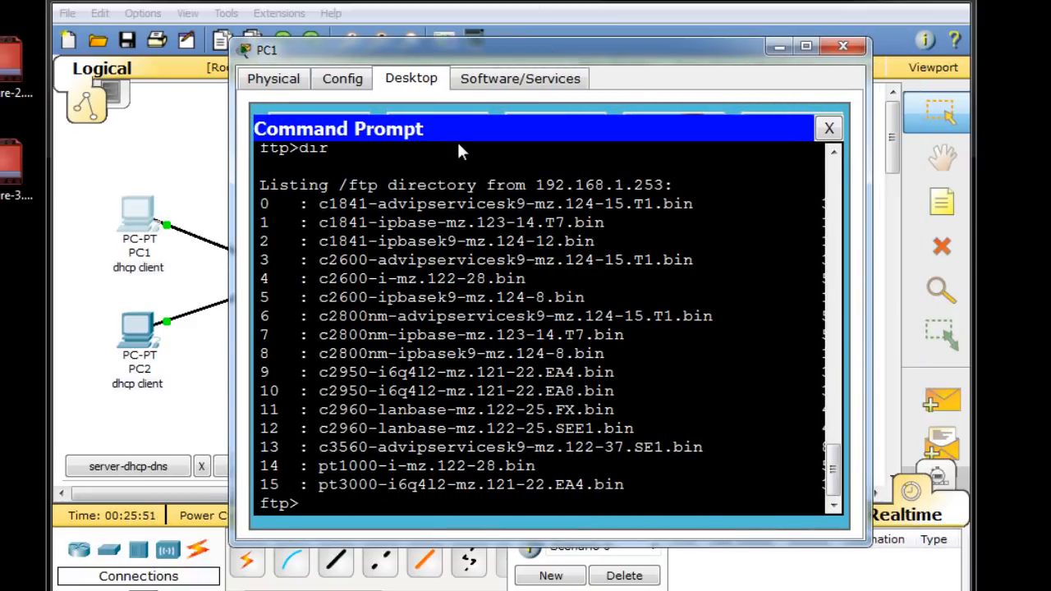
type("help")
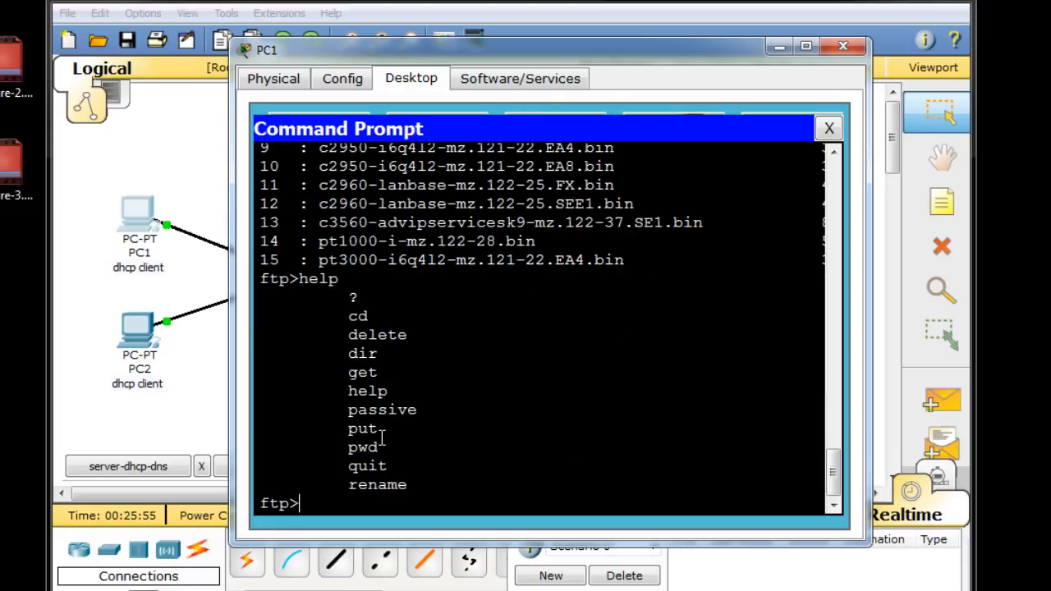
double_click(361, 371)
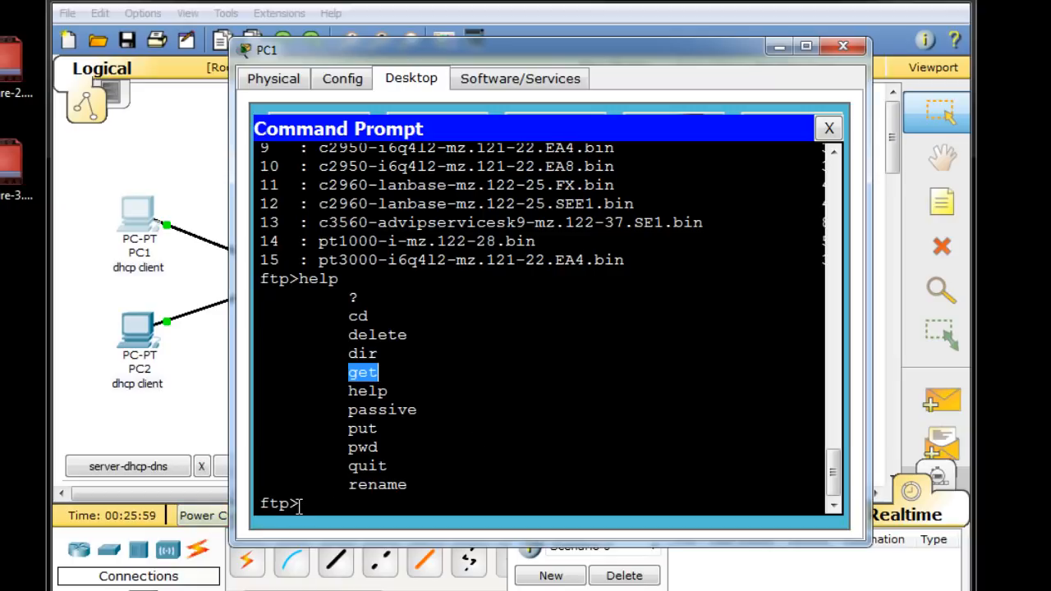
- Run get pt1000-i-mz.122-28.bin to download the image, transfer complete at 5,571,584 bytes
type("g")
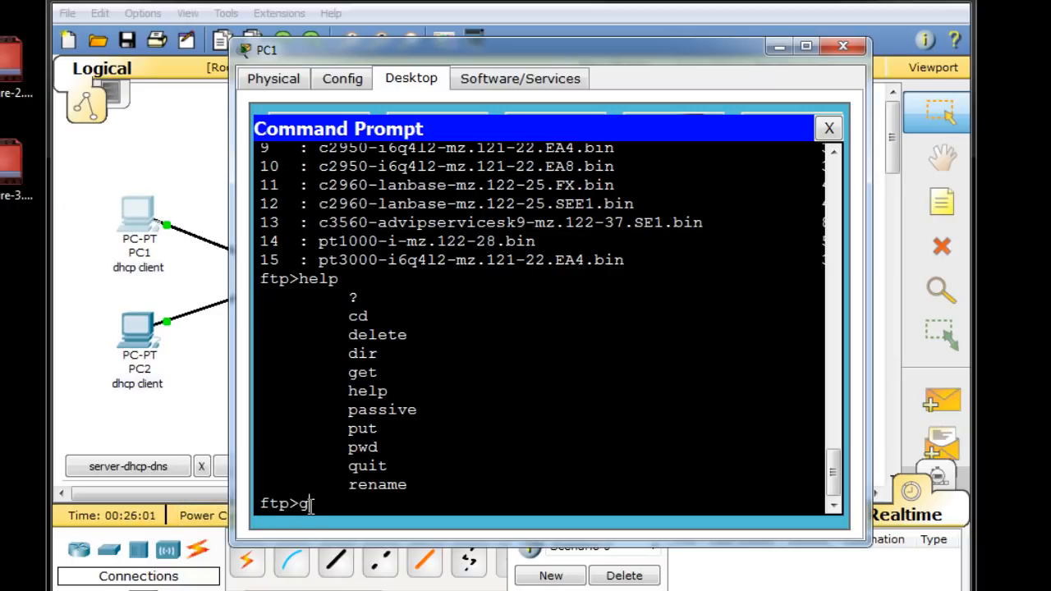
type("et")
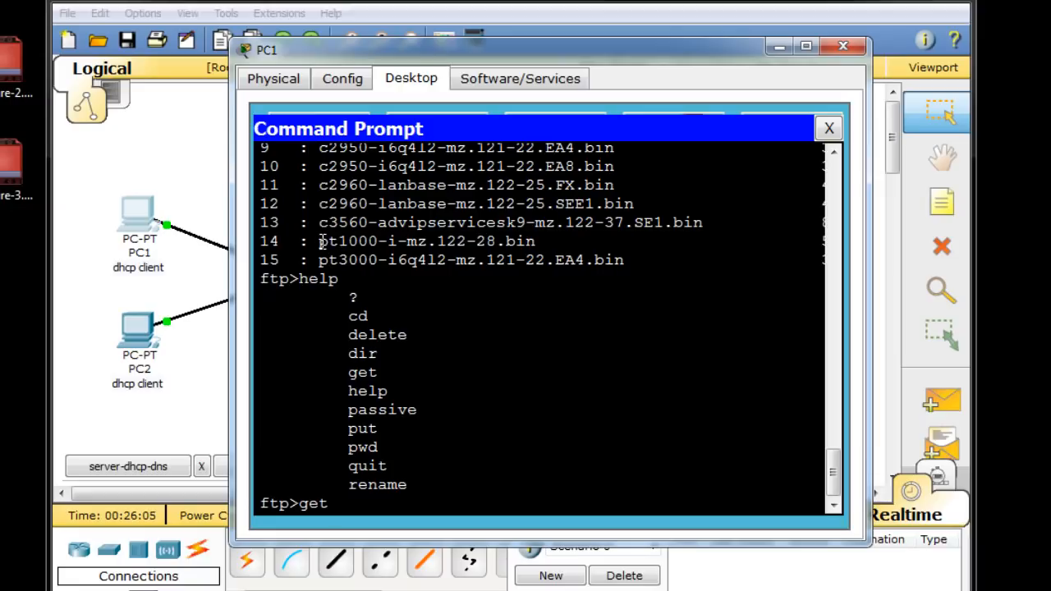
left_click_drag(318, 240, 535, 240)
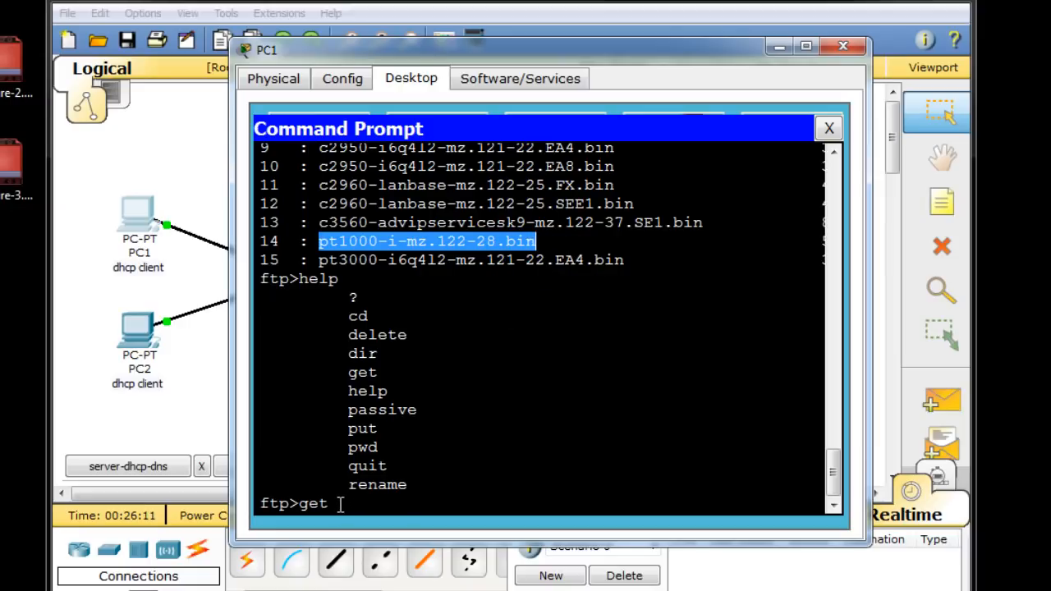
right_click(337, 502)
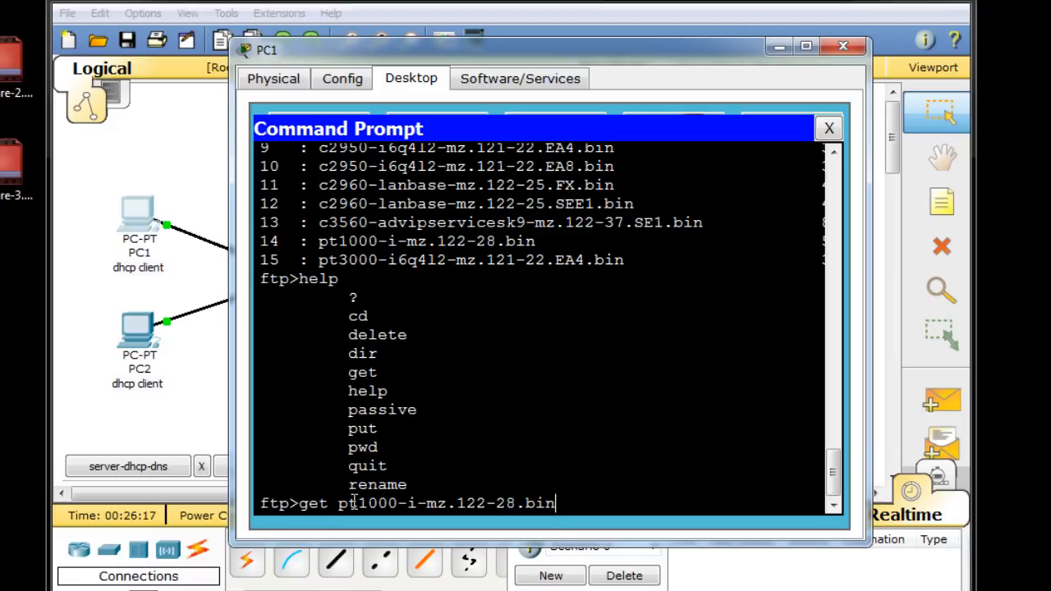
mouse_move(594, 427)
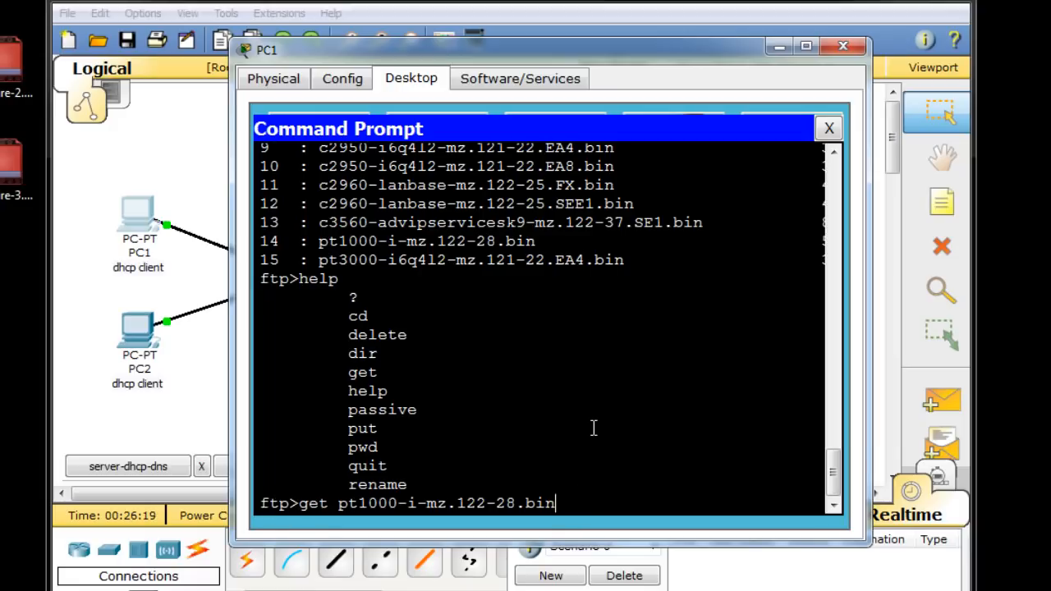
key("enter")
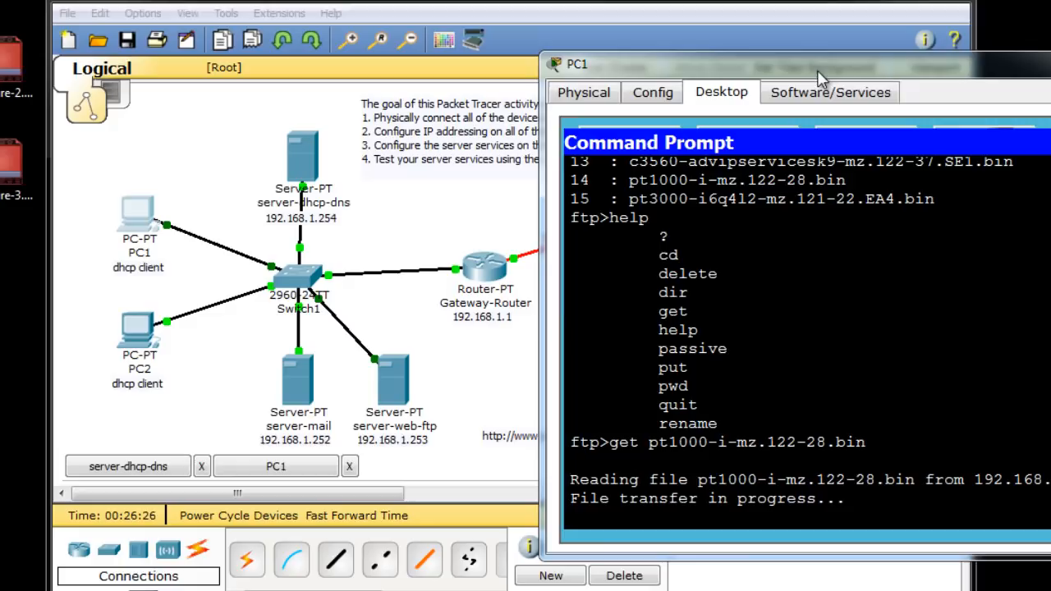
mouse_move(163, 252)
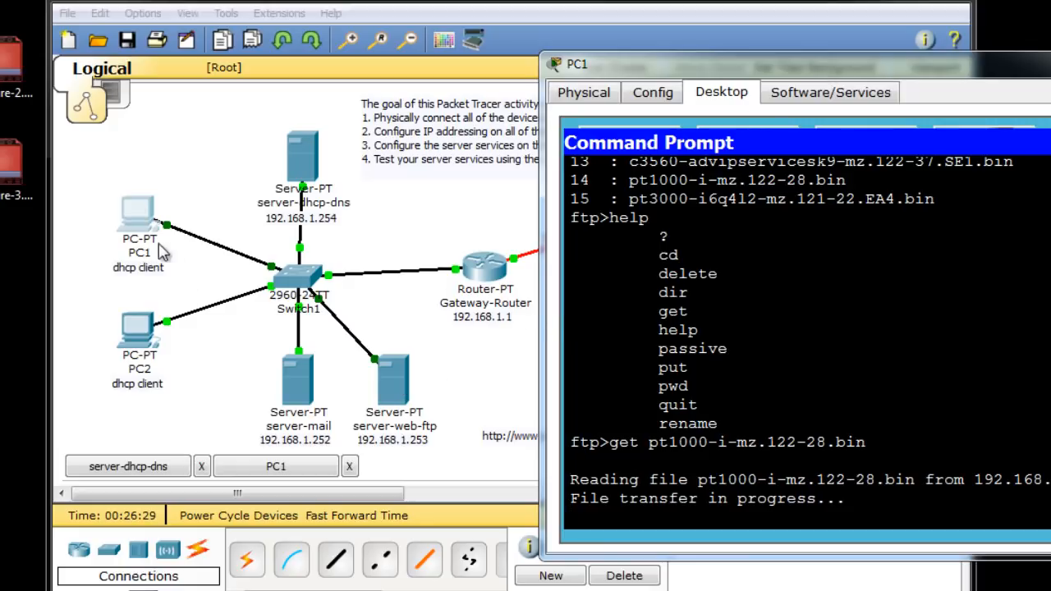
mouse_move(135, 207)
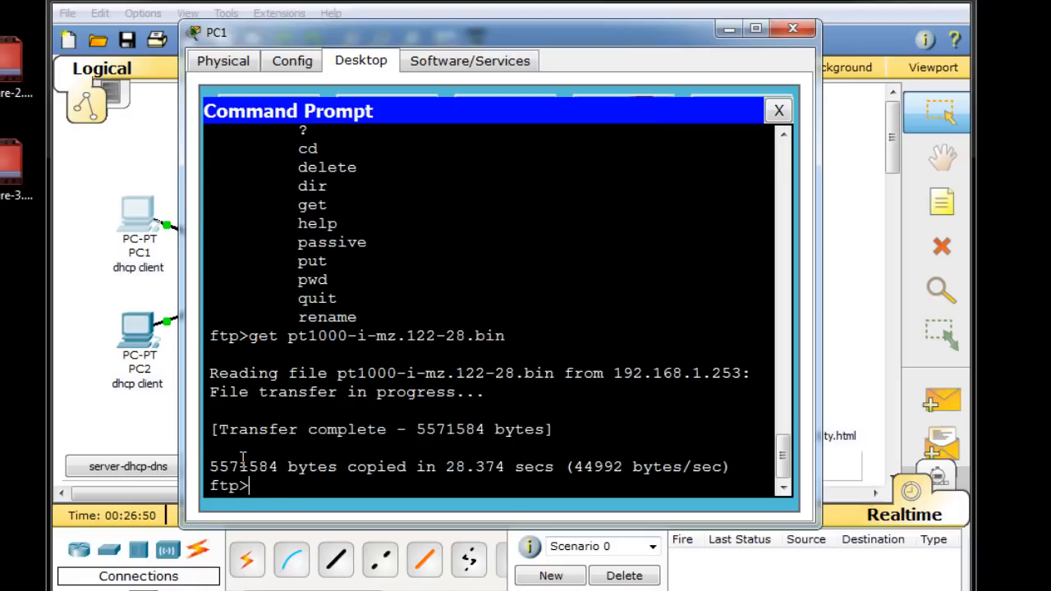
double_click(436, 428)
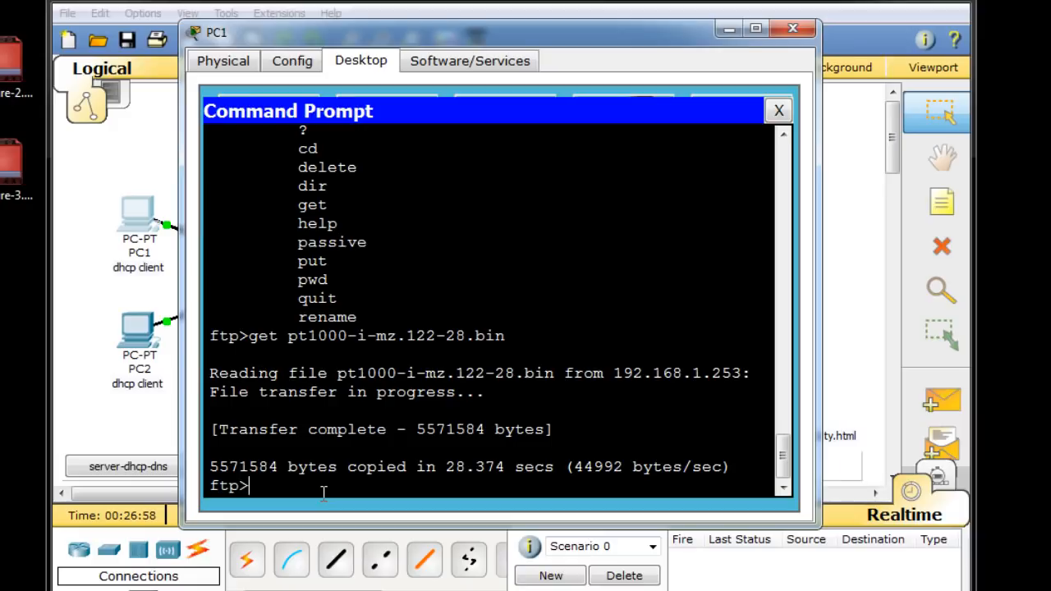
- Quit the FTP session and run dir to show pt1000-i-mz.122-28.bin on PC1's drive C
type("exit")
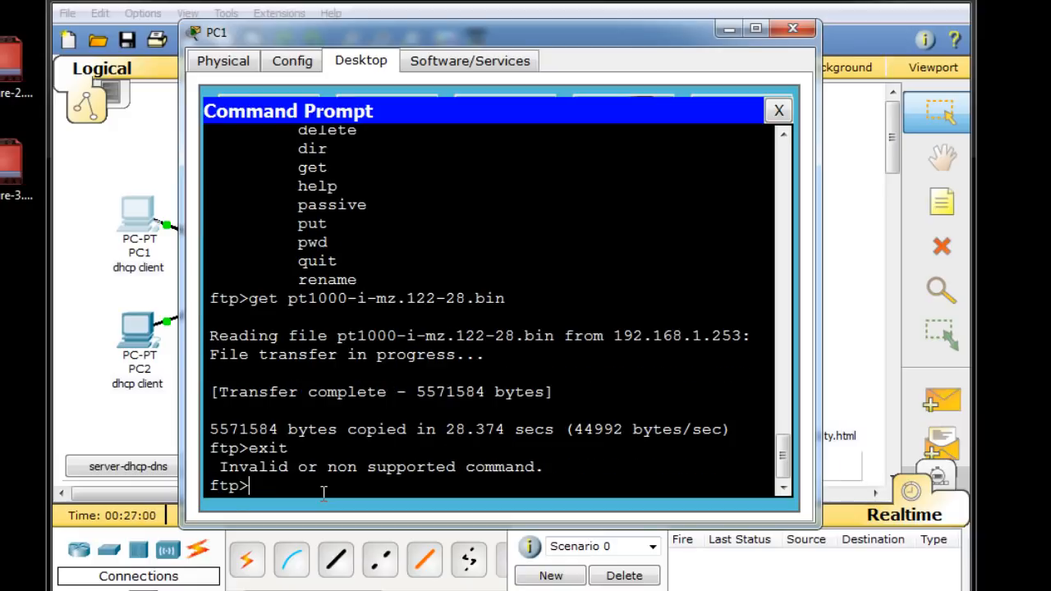
type("quit")
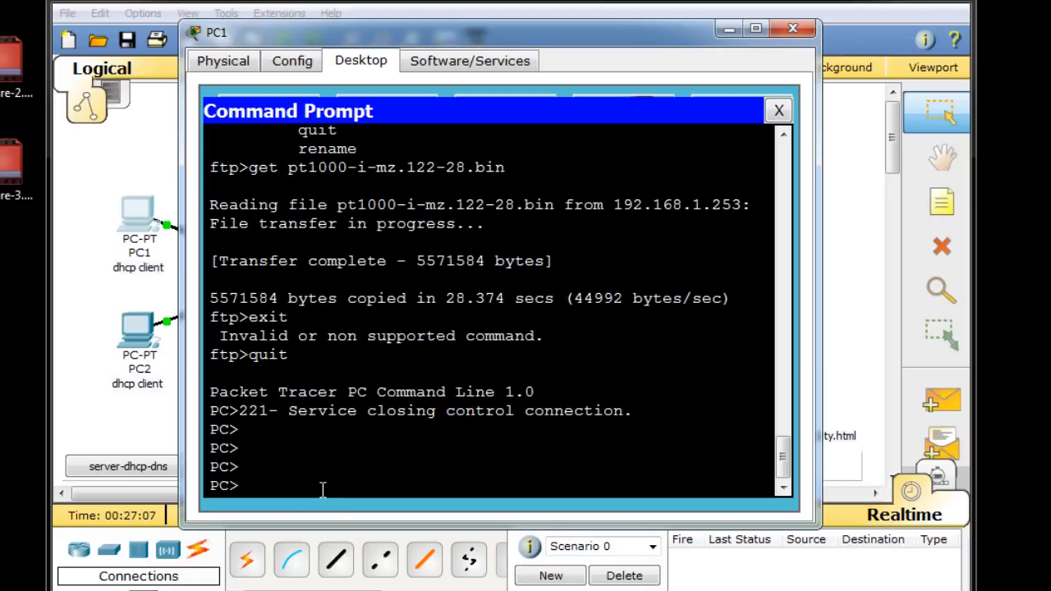
type("dir")
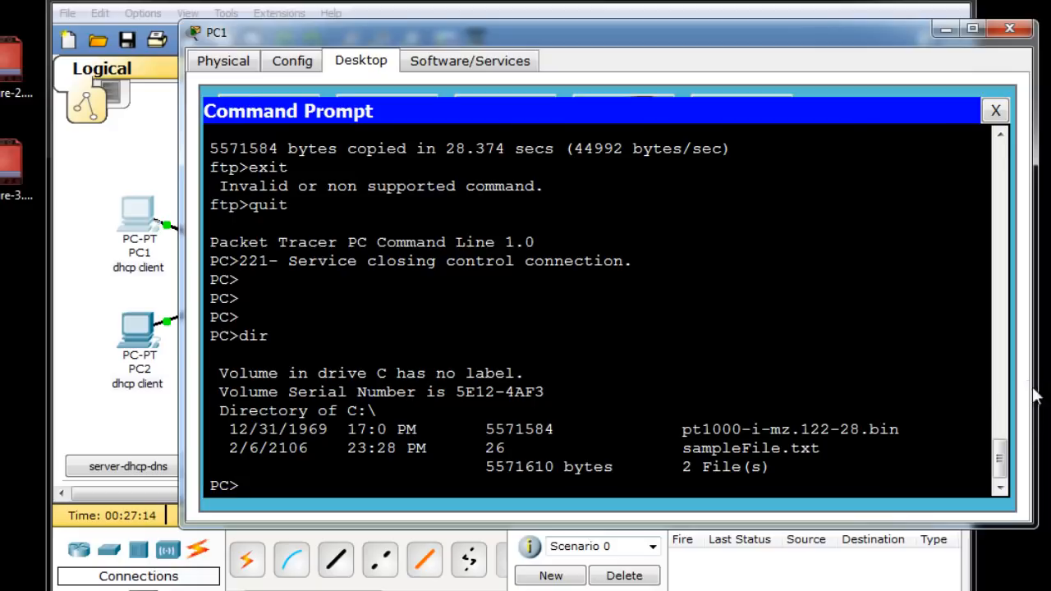
mouse_move(368, 414)
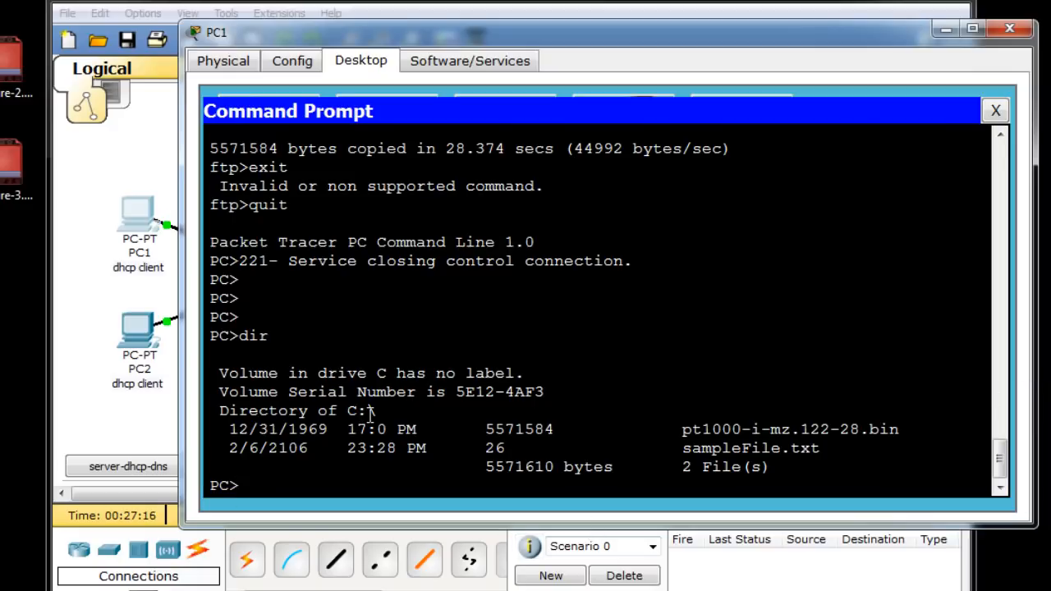
mouse_move(681, 447)
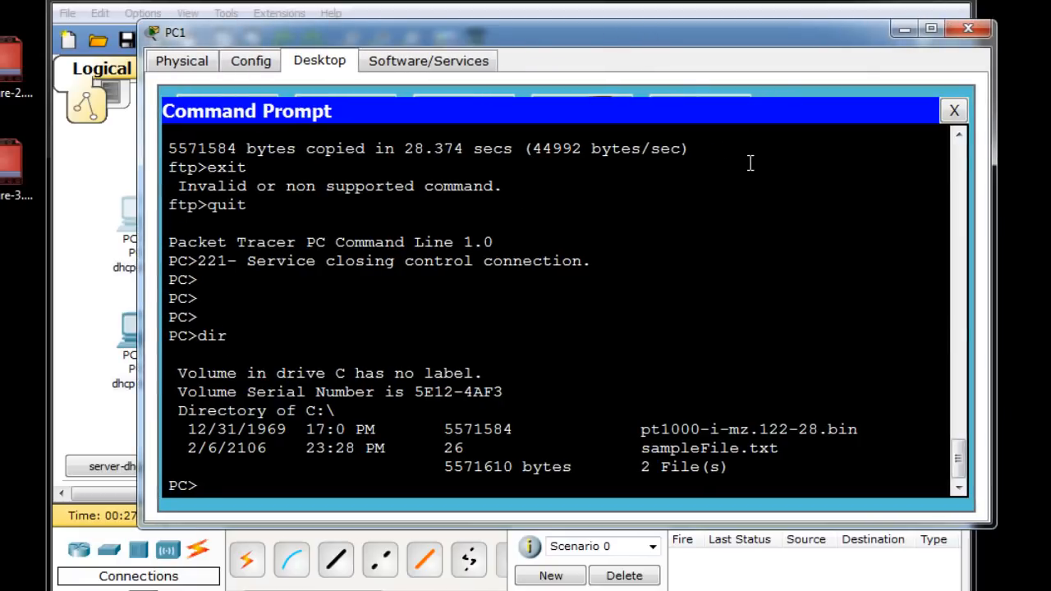
- Write a Hello World! note in PC1's Text Editor
left_click(954, 110)
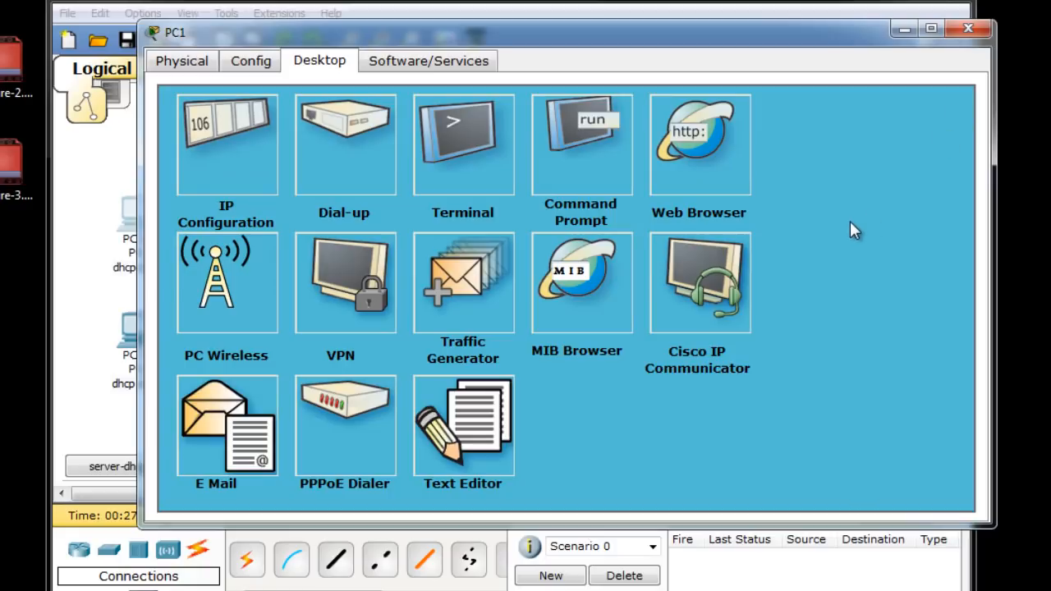
mouse_move(493, 430)
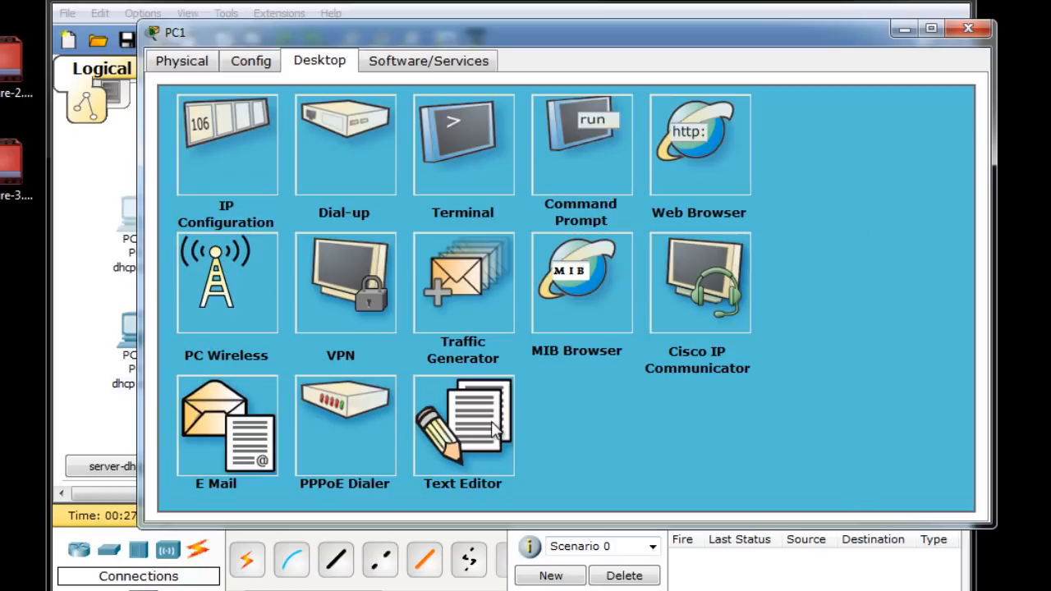
mouse_move(480, 444)
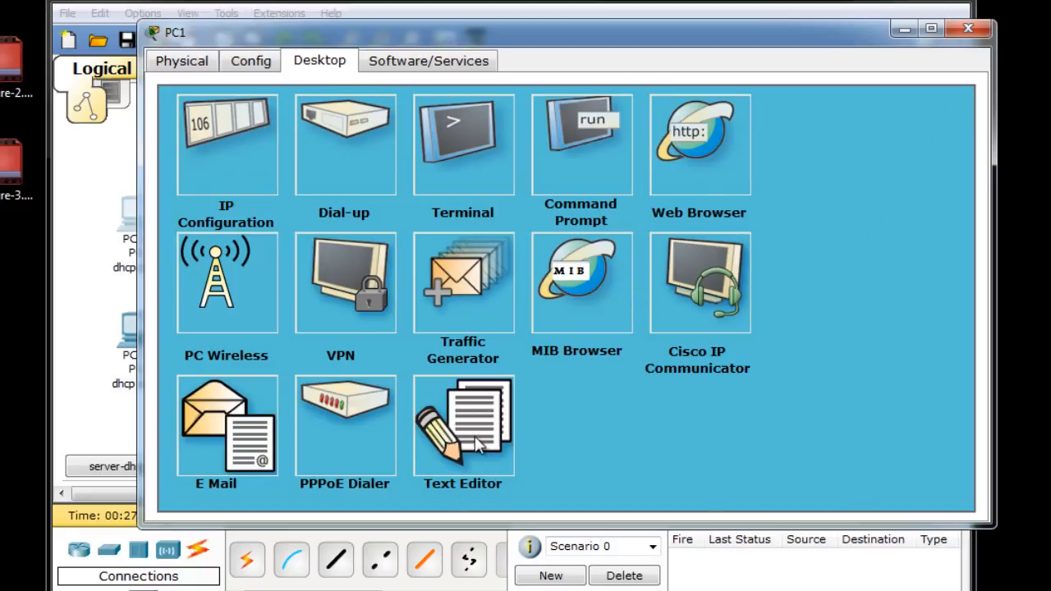
double_click(463, 424)
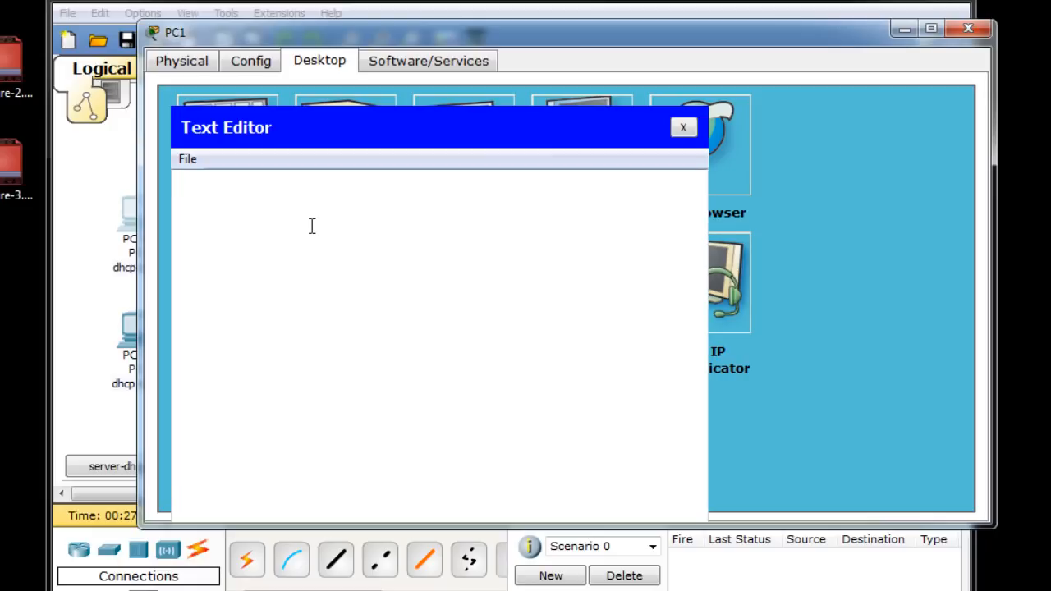
type("Hello")
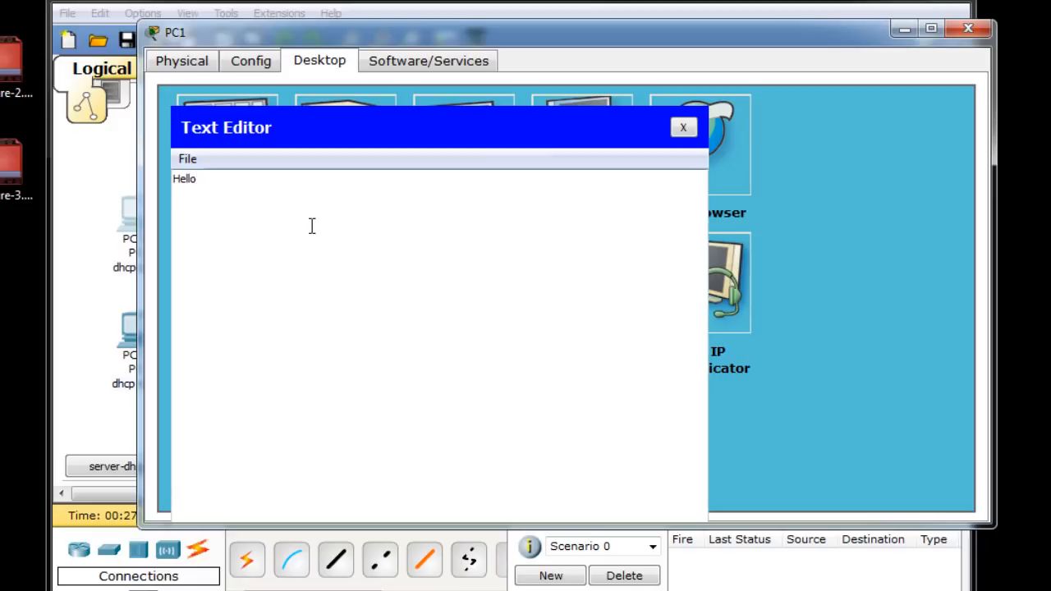
type("Wor")
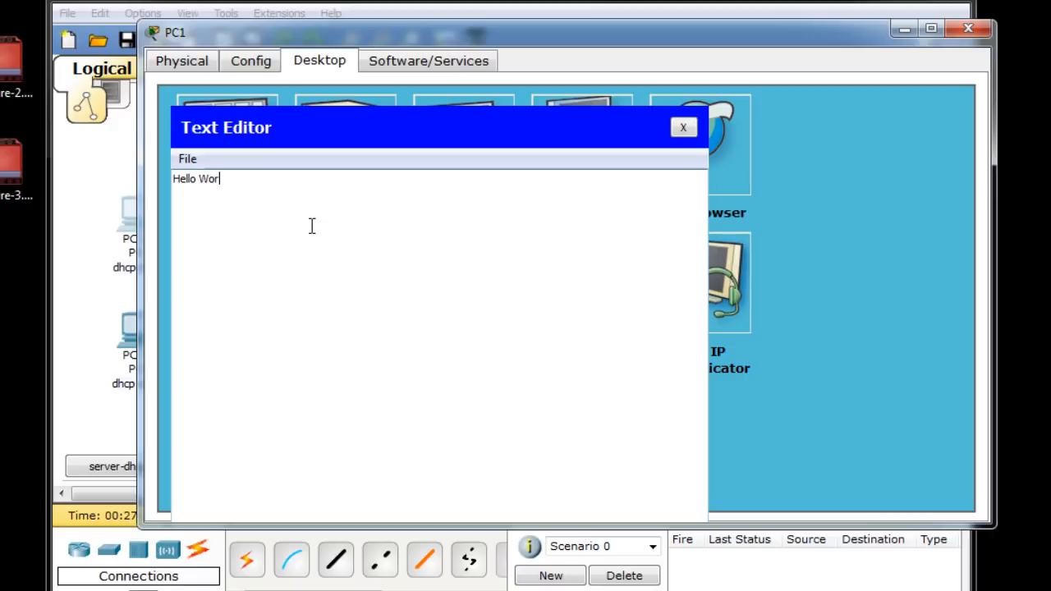
type("ld!")
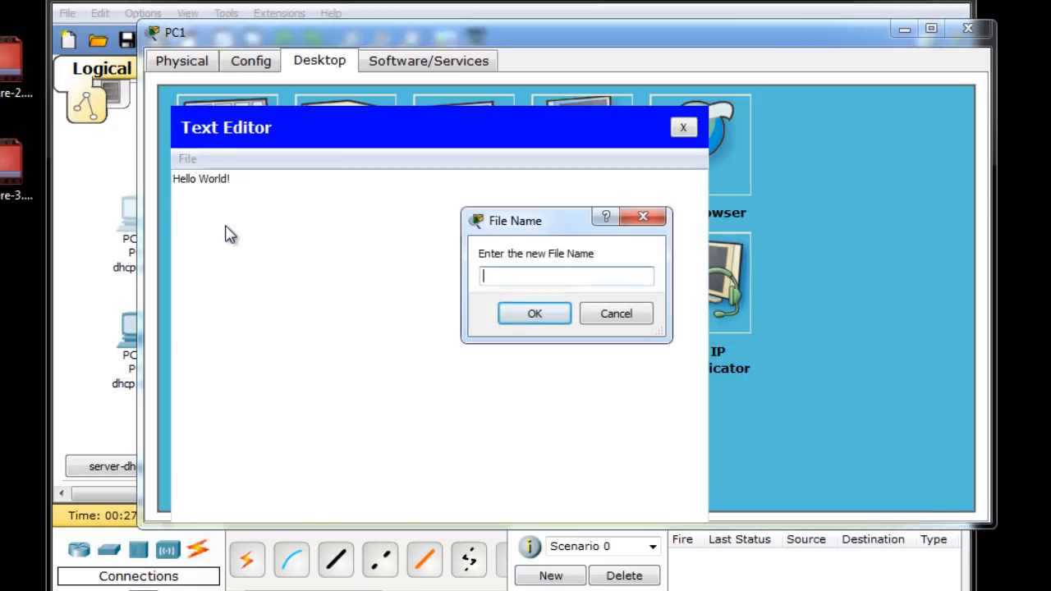
- Save the note as hello.txt and return to PC1's command prompt
type("hel")
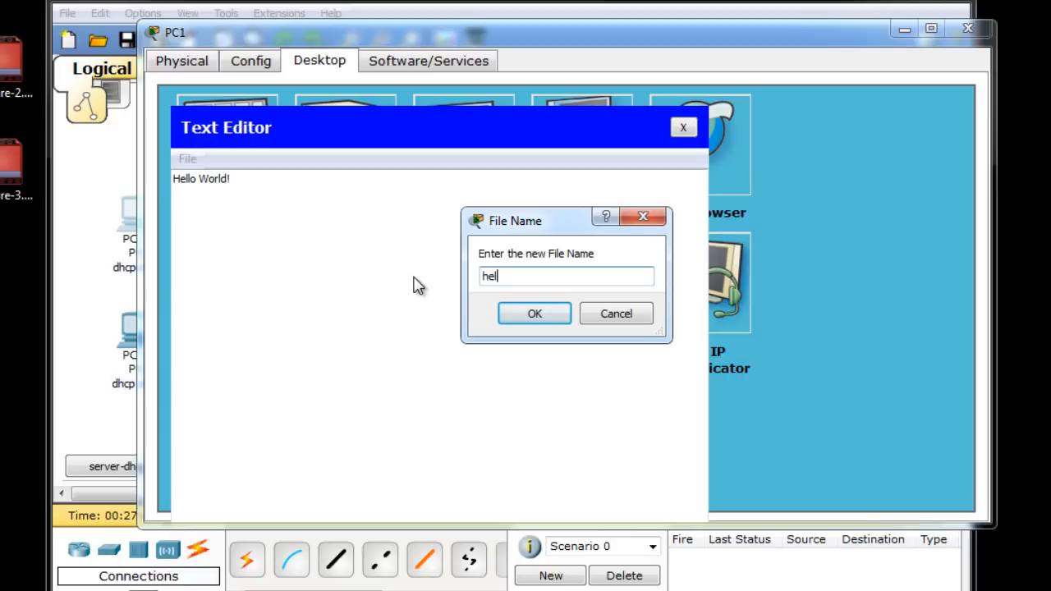
type("lo.txt")
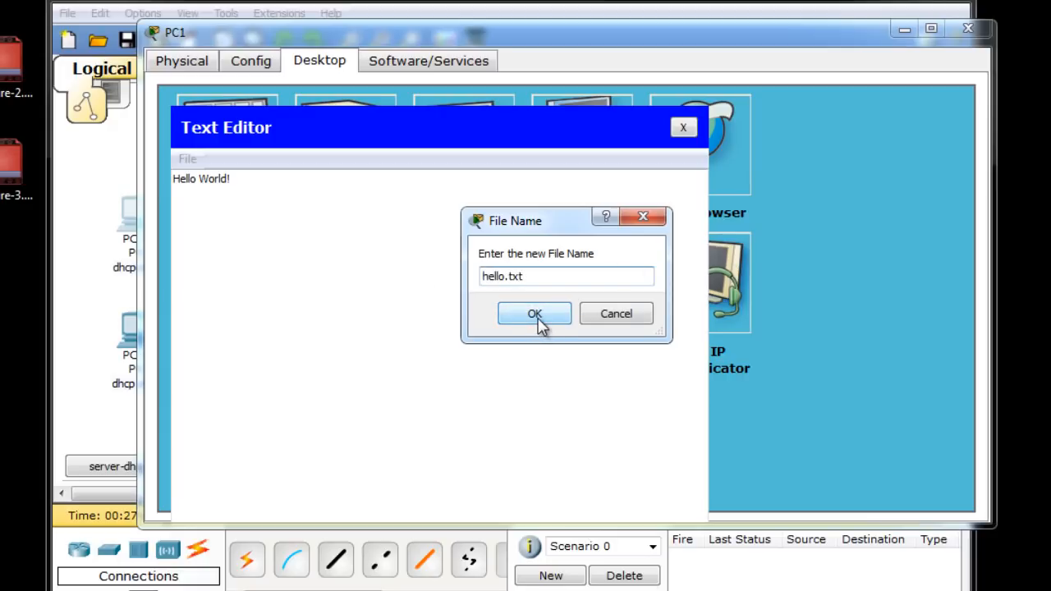
left_click(534, 314)
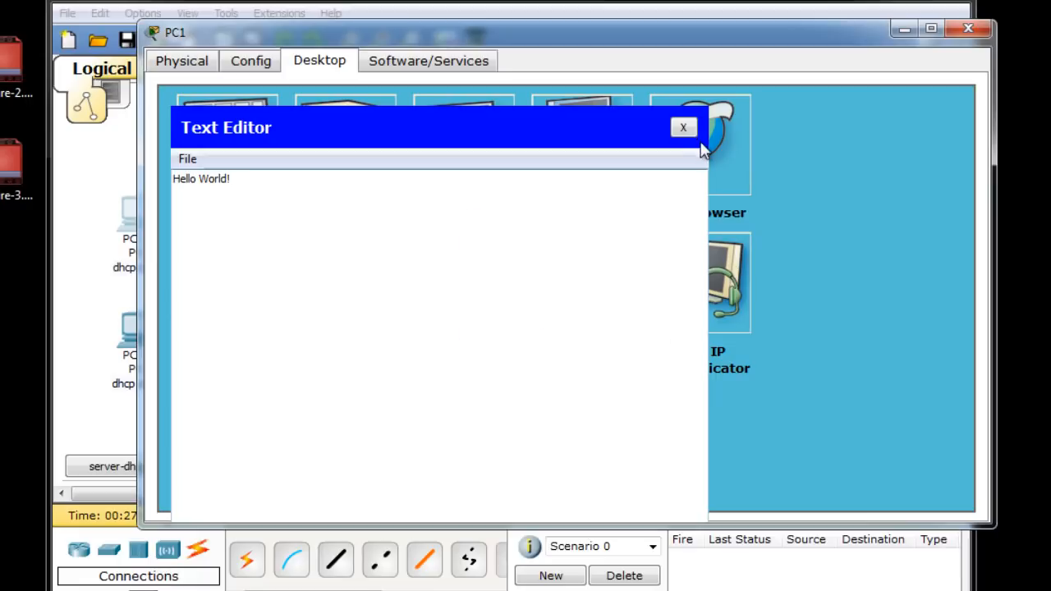
left_click(683, 128)
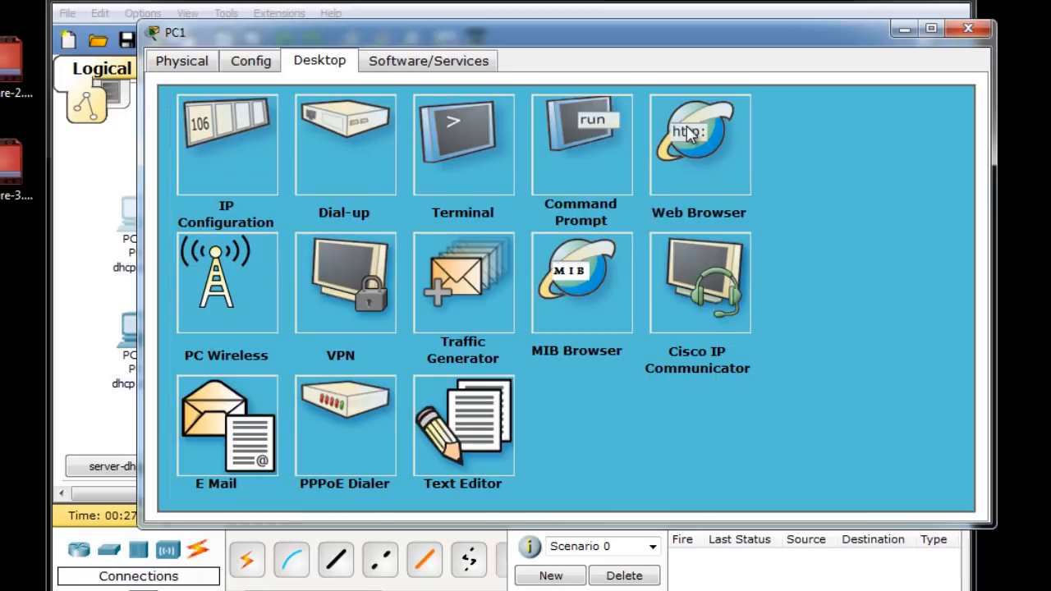
left_click(581, 145)
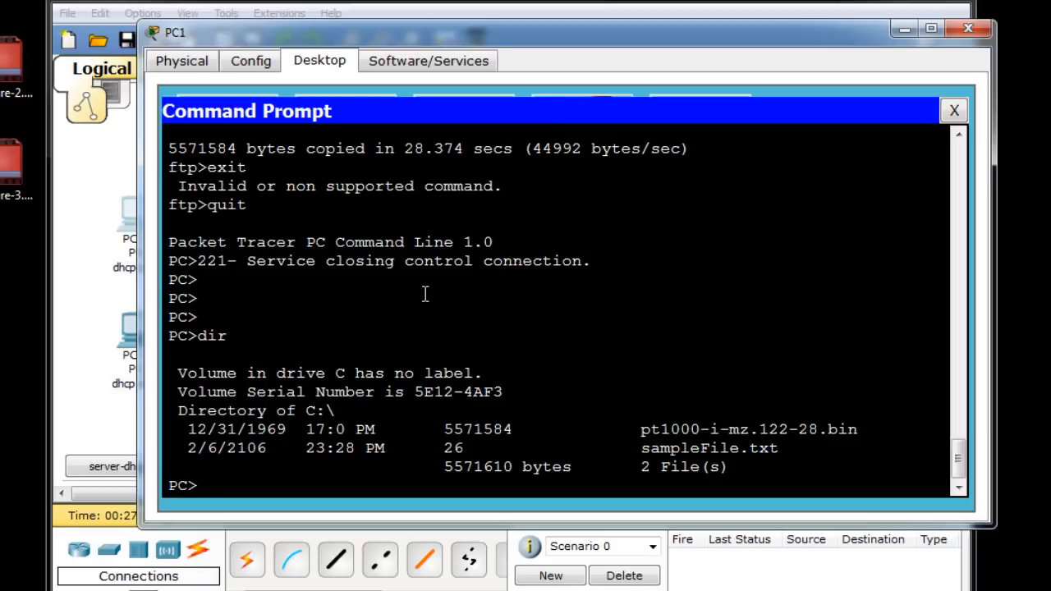
- Run dir on PC1 to show hello.txt (12 bytes) alongside the pt1000 image and sampleFile.txt
type("dir")
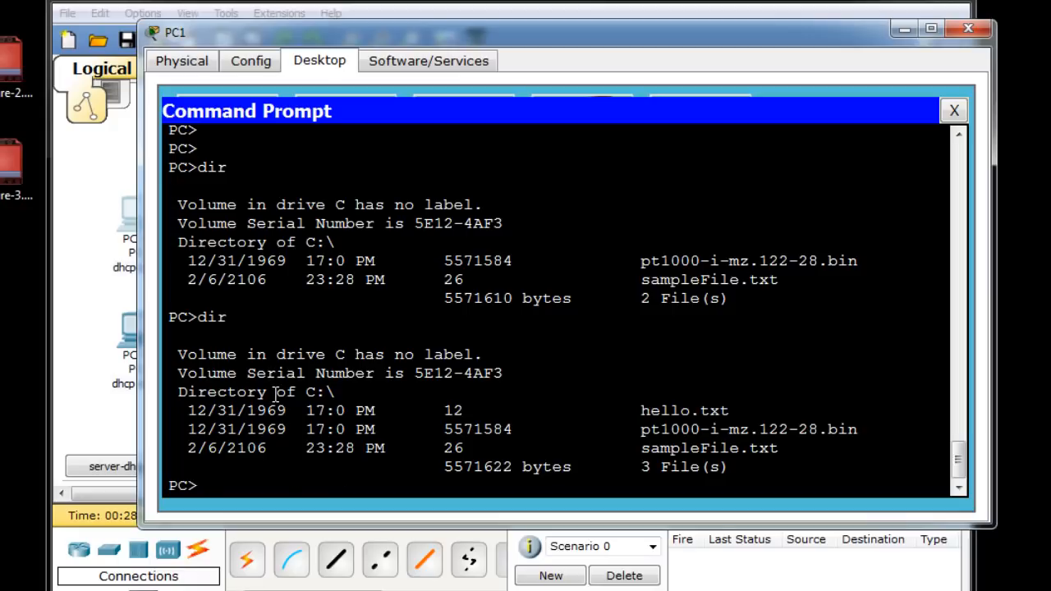
left_click_drag(178, 391, 335, 390)
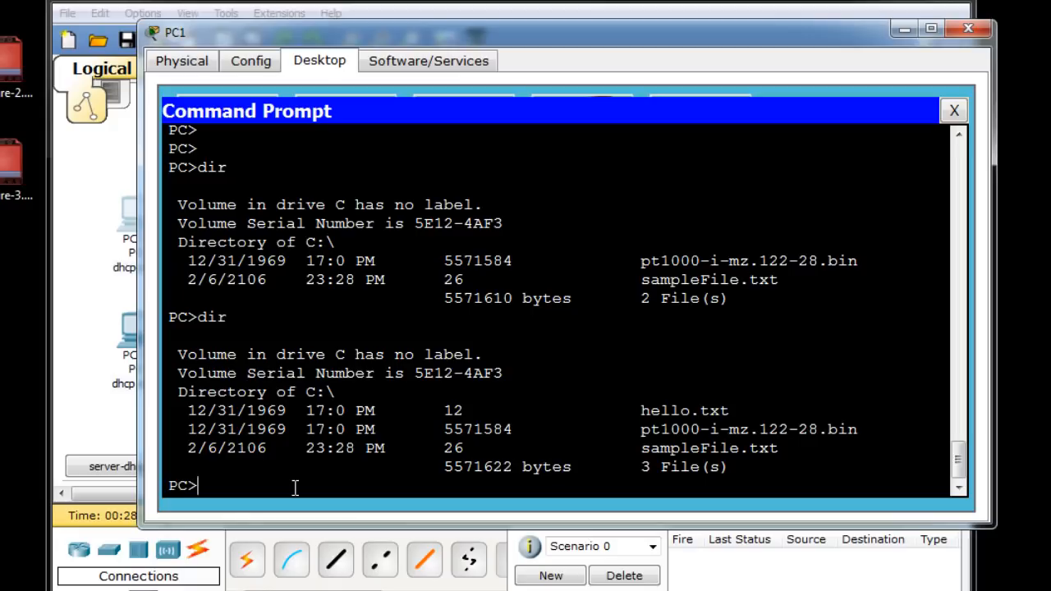
- Run ftp danscourses.com from PC1 and log in as user dan
type("ftp")
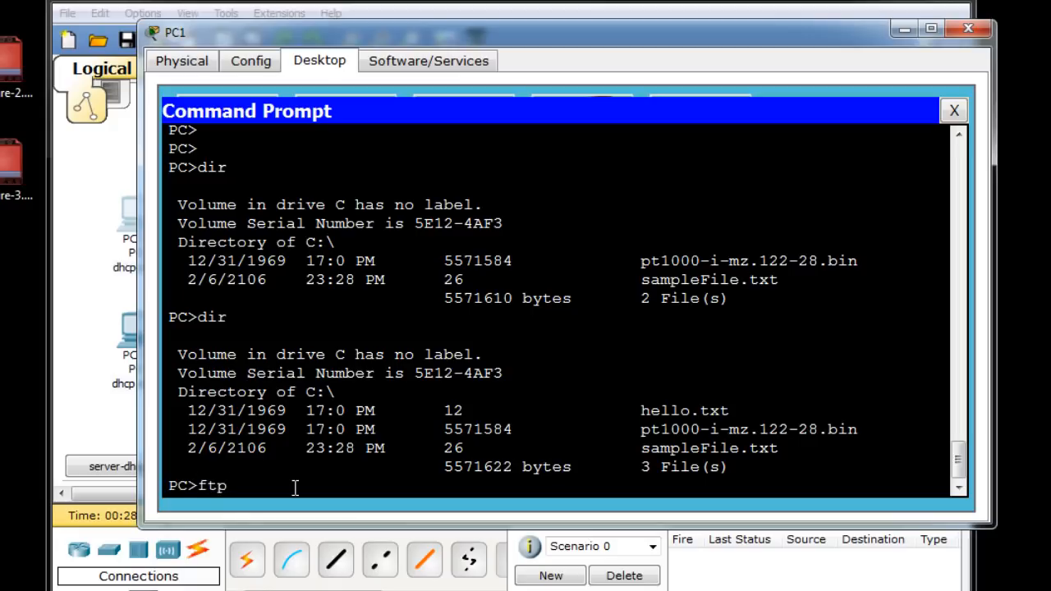
type("dan")
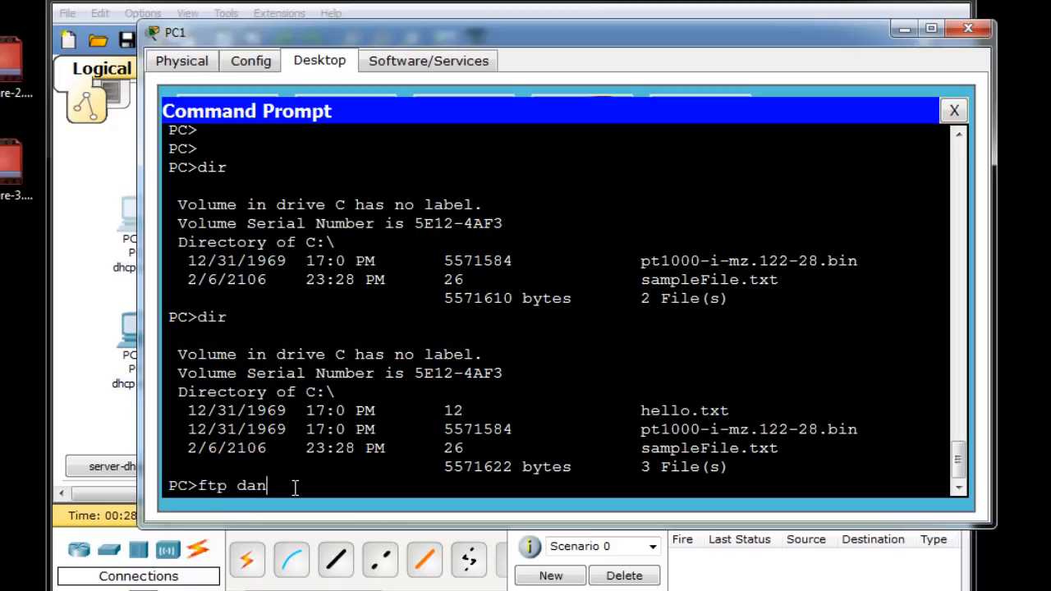
type("scourses")
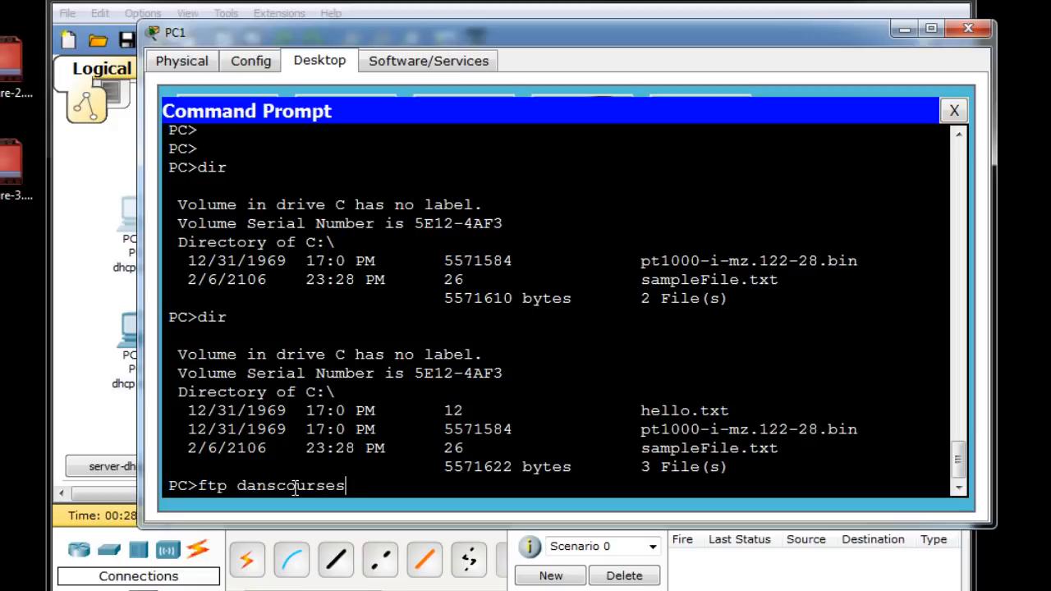
type(".com")
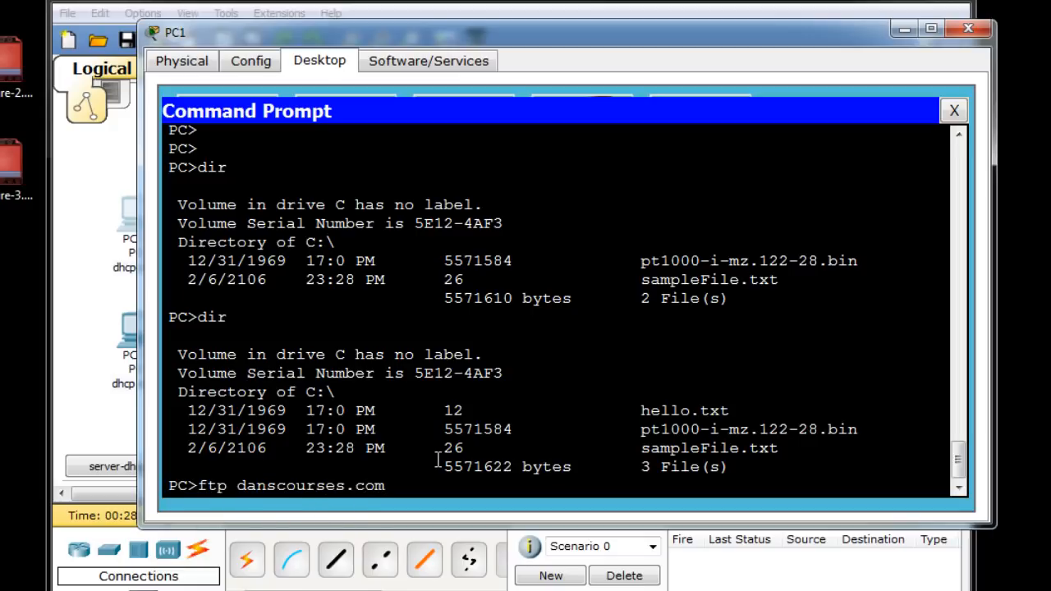
key("enter")
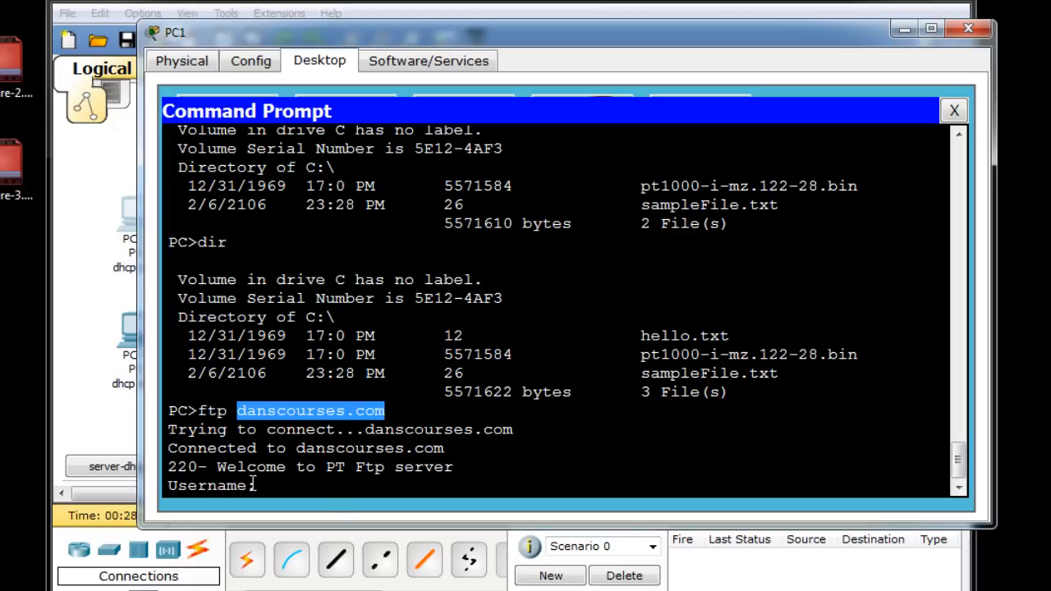
type("dan")
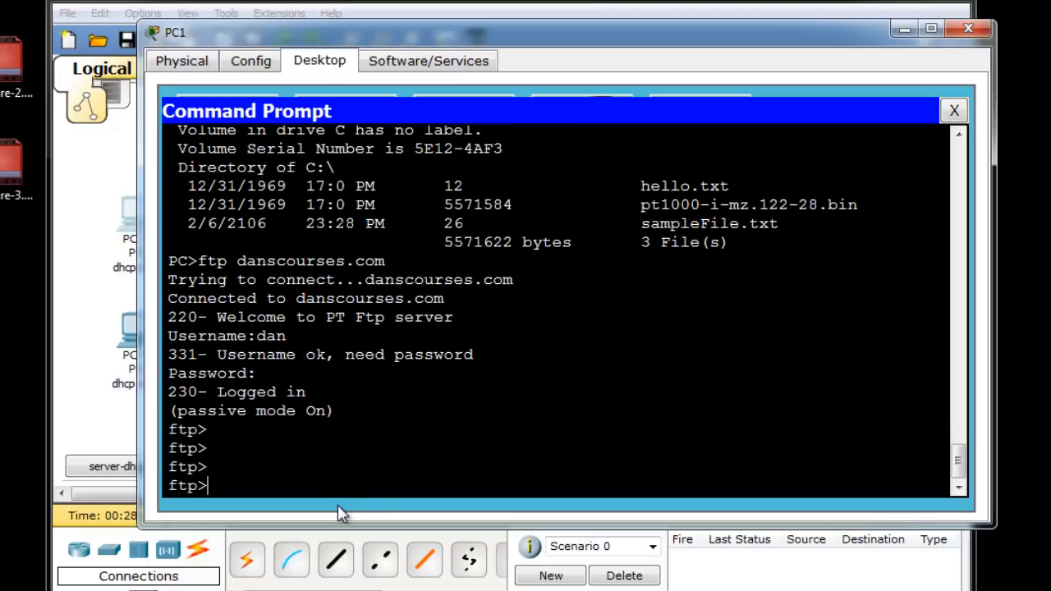
- List the FTP commands with help, then upload hello.txt to danscourses.com with put
type("help")
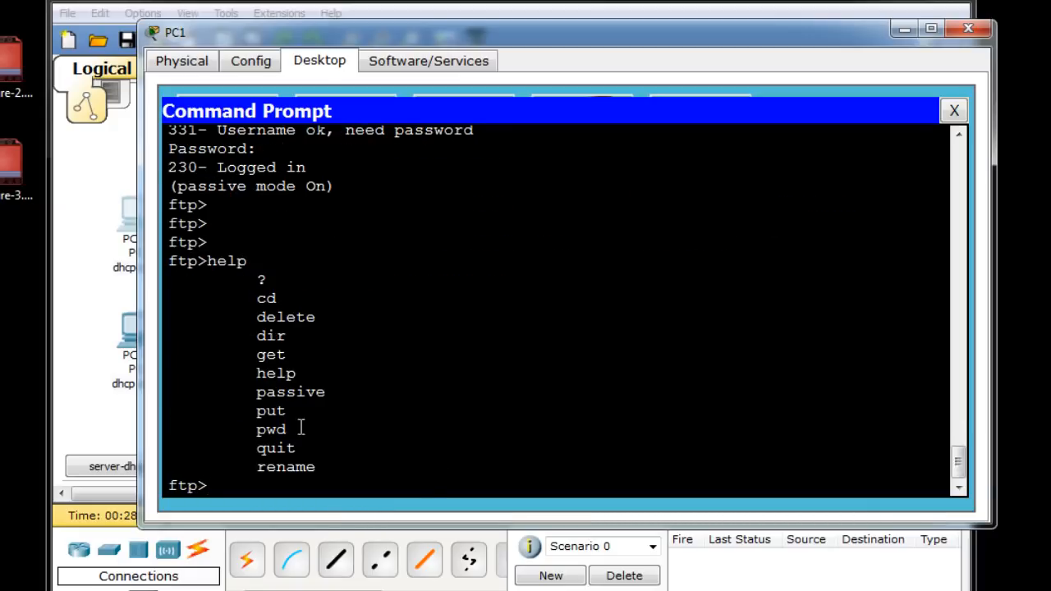
double_click(269, 411)
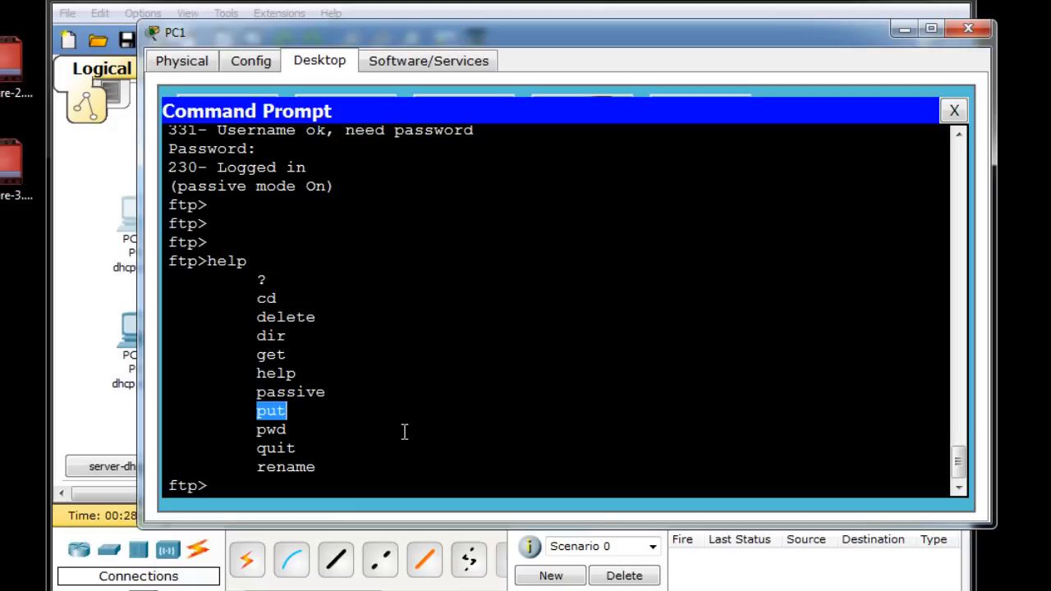
type("p")
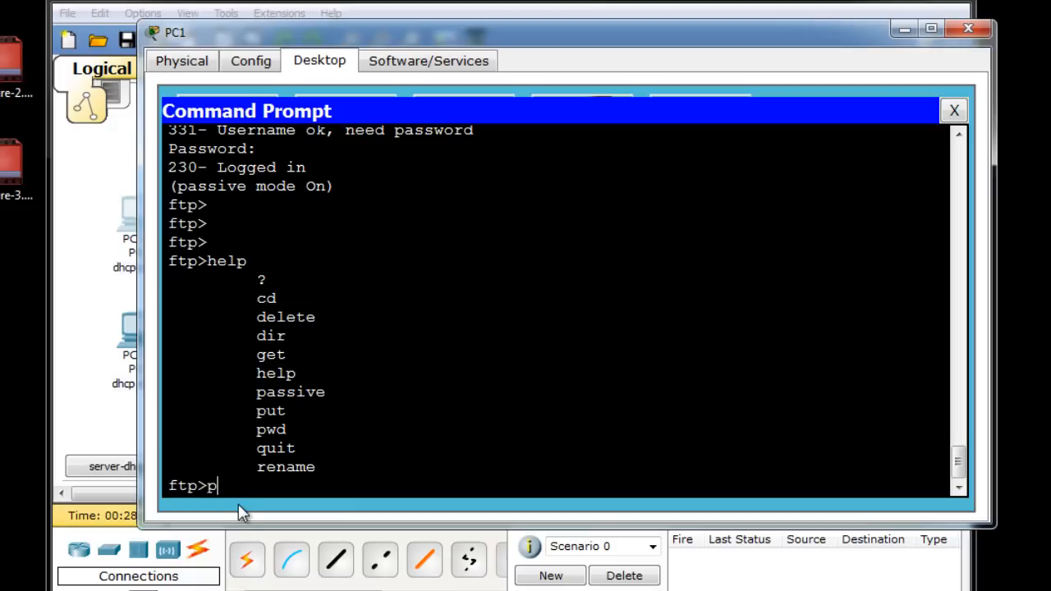
type("ut")
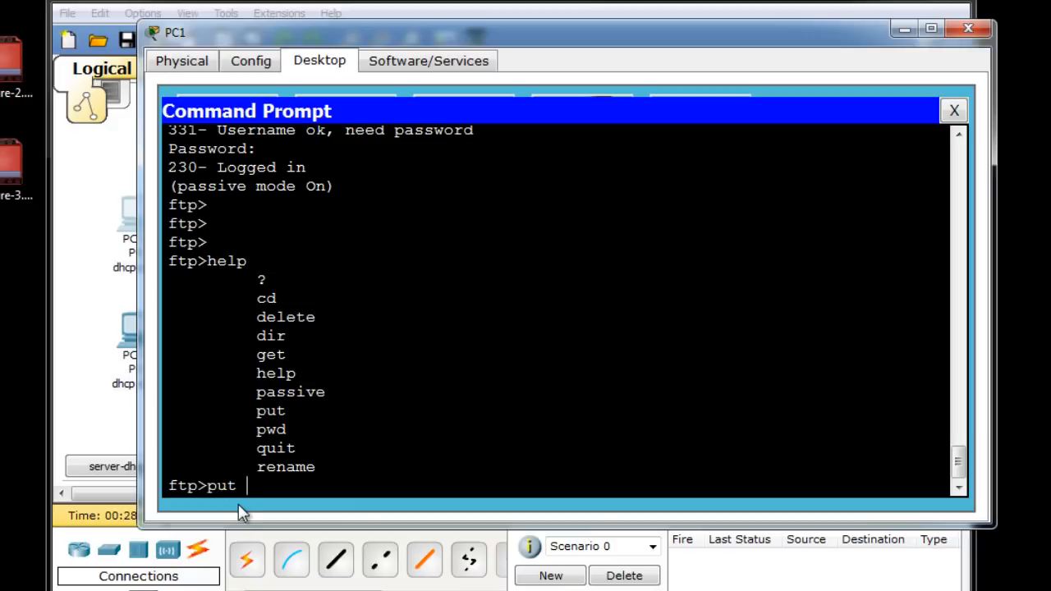
type("hello.t")
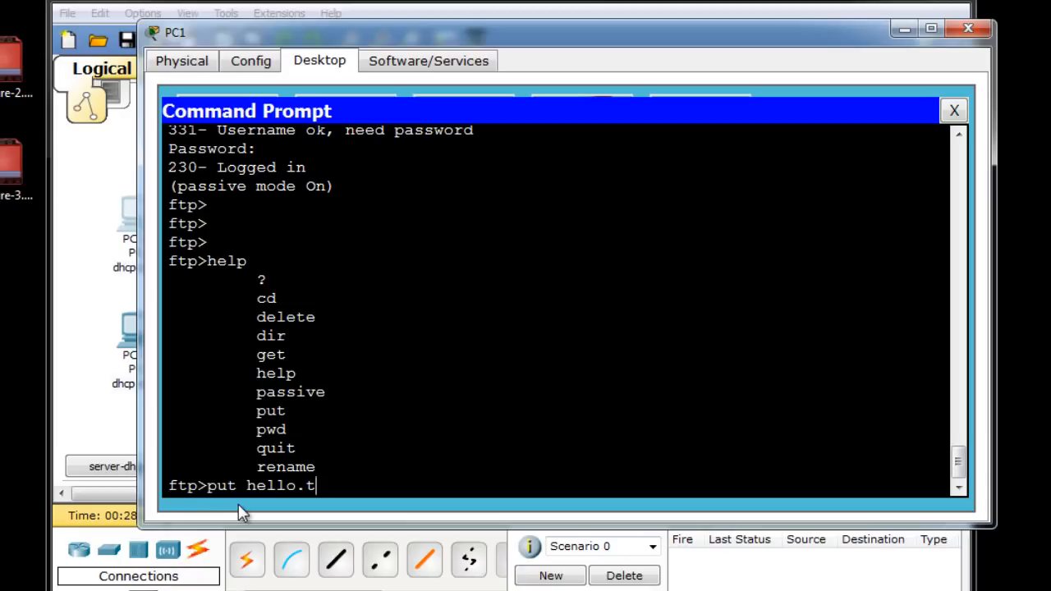
key("enter")
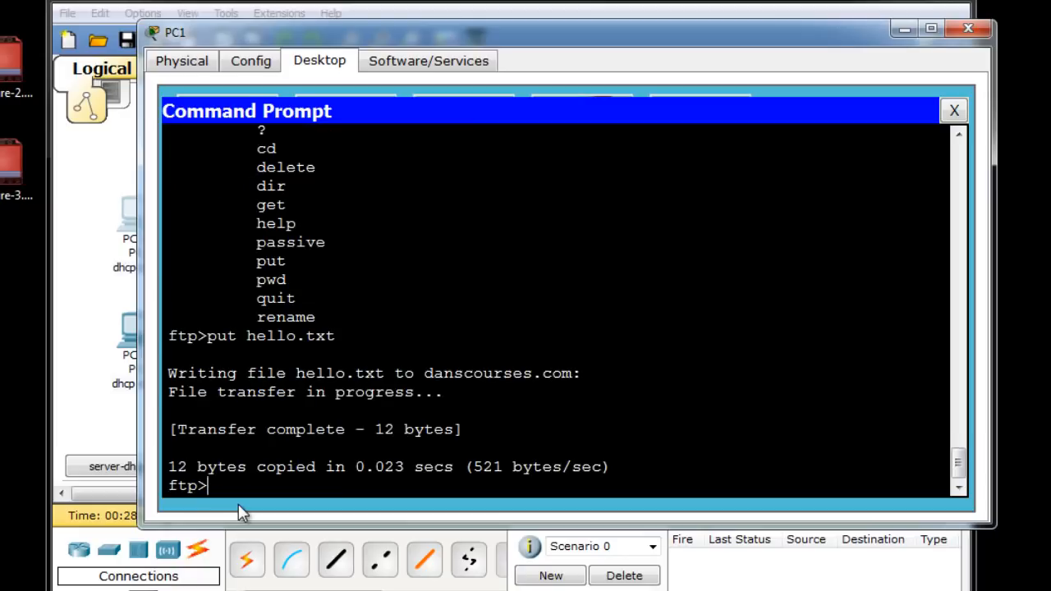
mouse_move(437, 471)
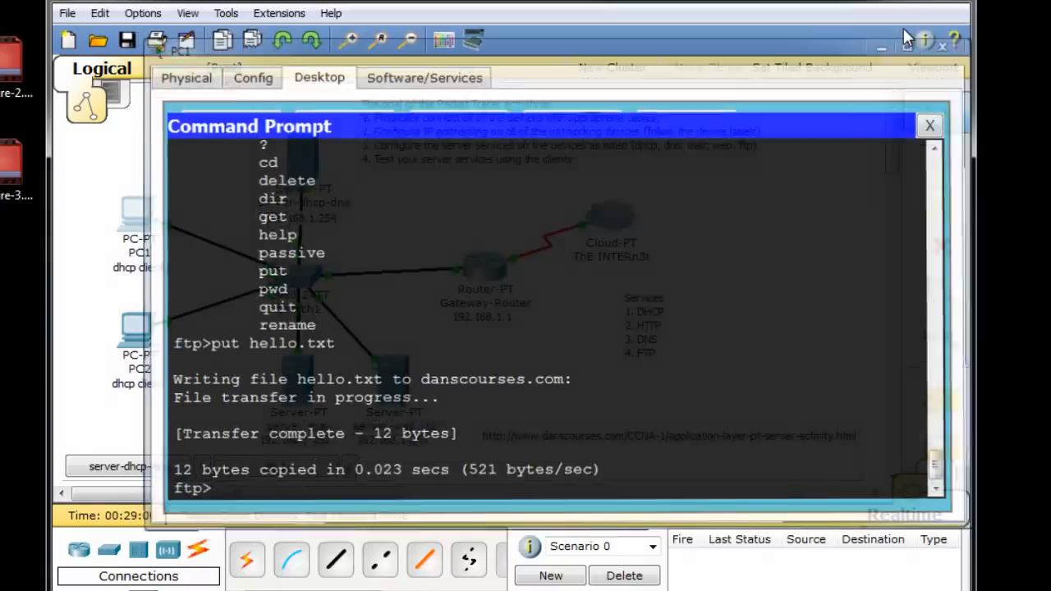
- View server-web-ftp's FTP file list, scrolling to hello.txt at entry 15
left_click(930, 125)
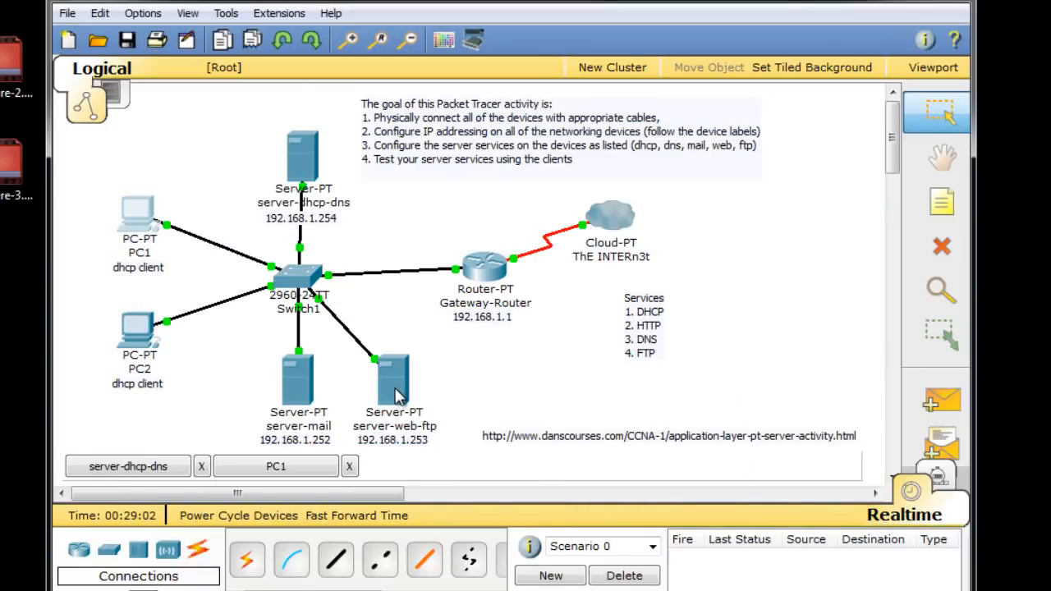
double_click(394, 381)
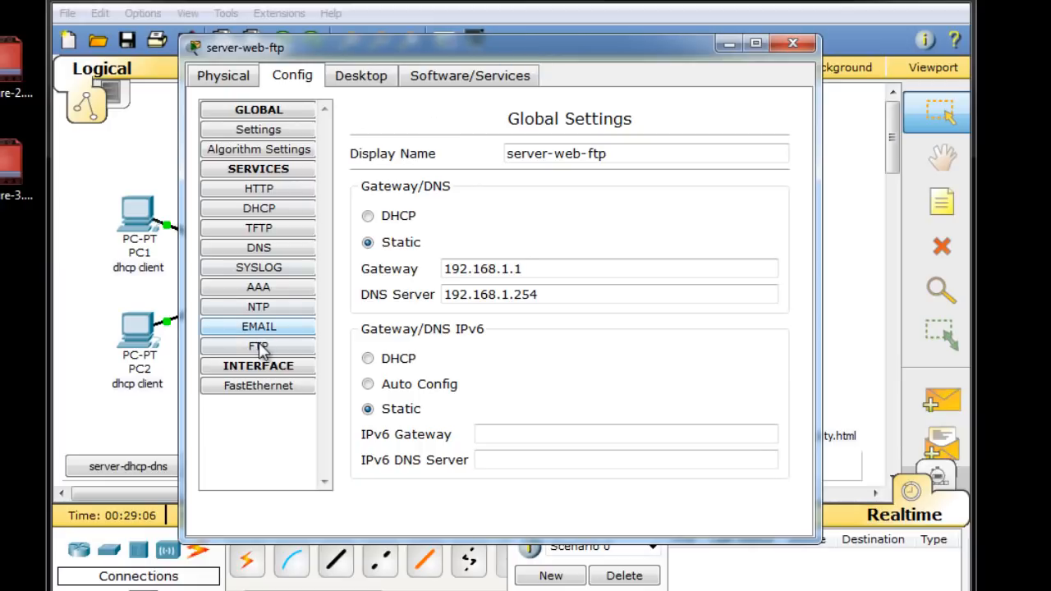
left_click(259, 345)
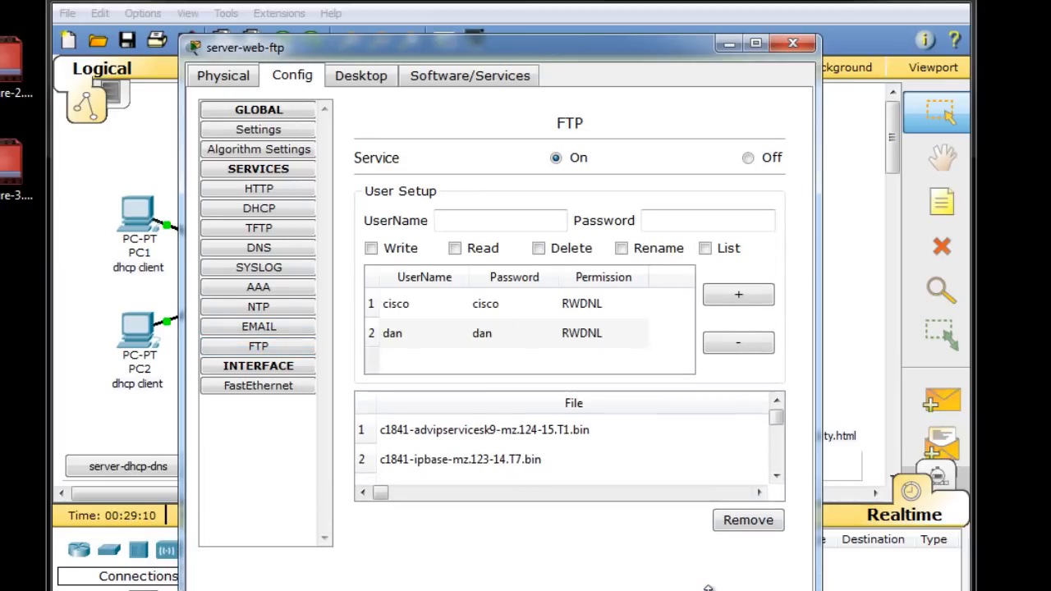
left_click(775, 476)
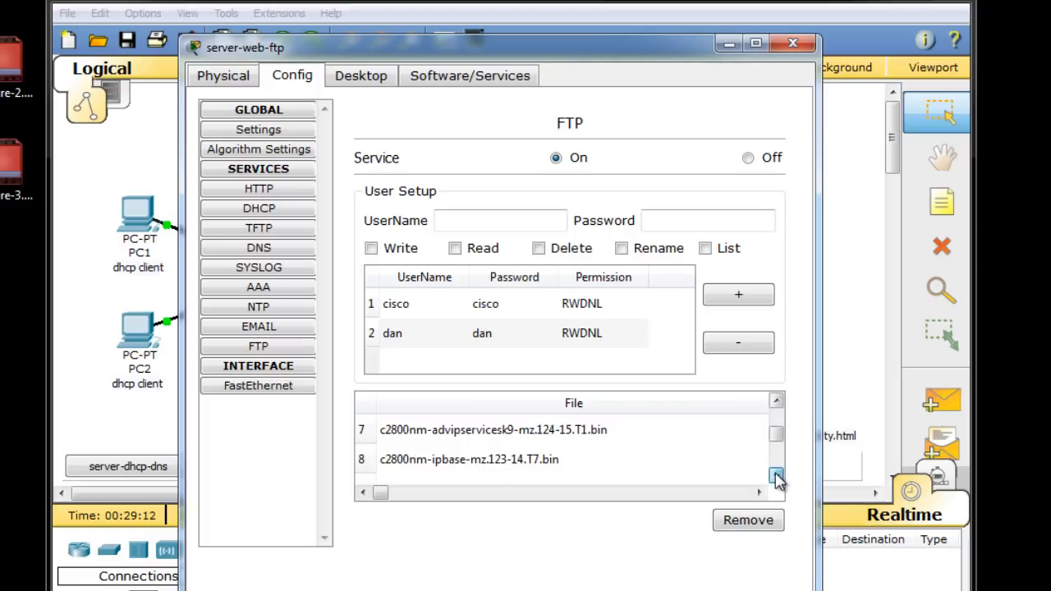
left_click(775, 476)
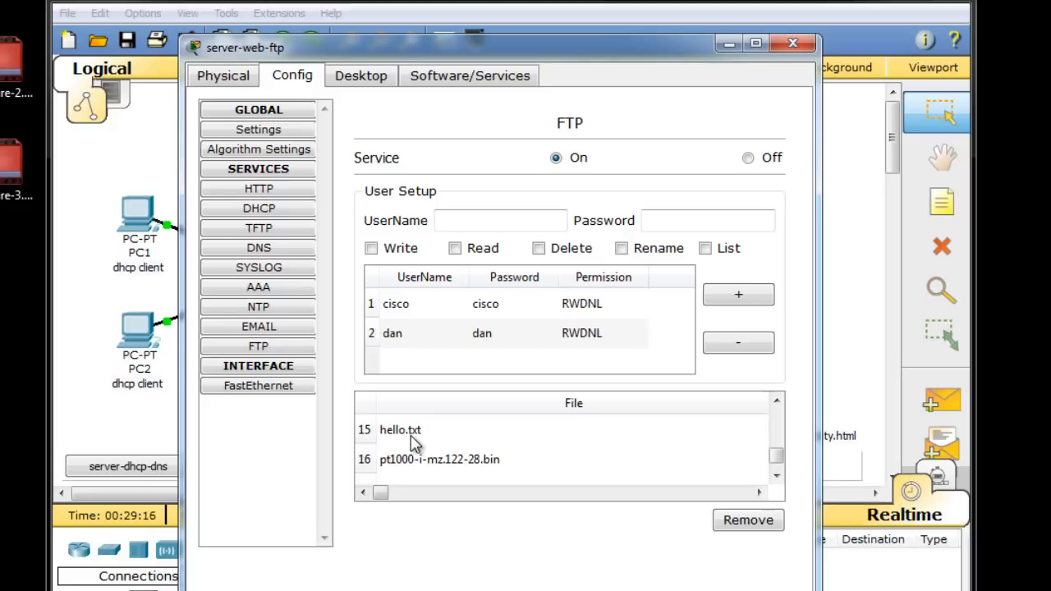
mouse_move(480, 443)
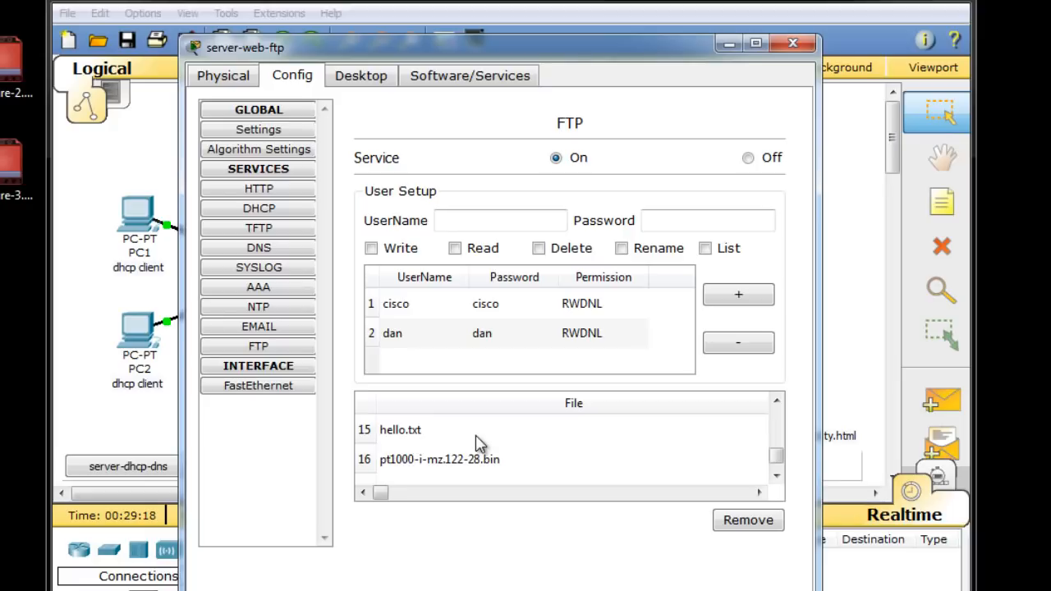